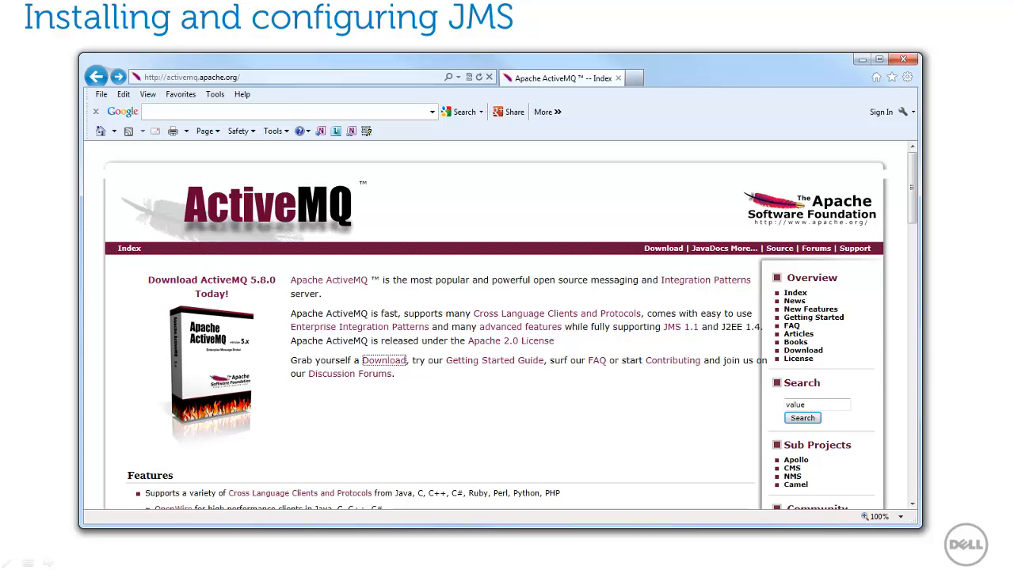
pyautogui.moveTo(743, 308)
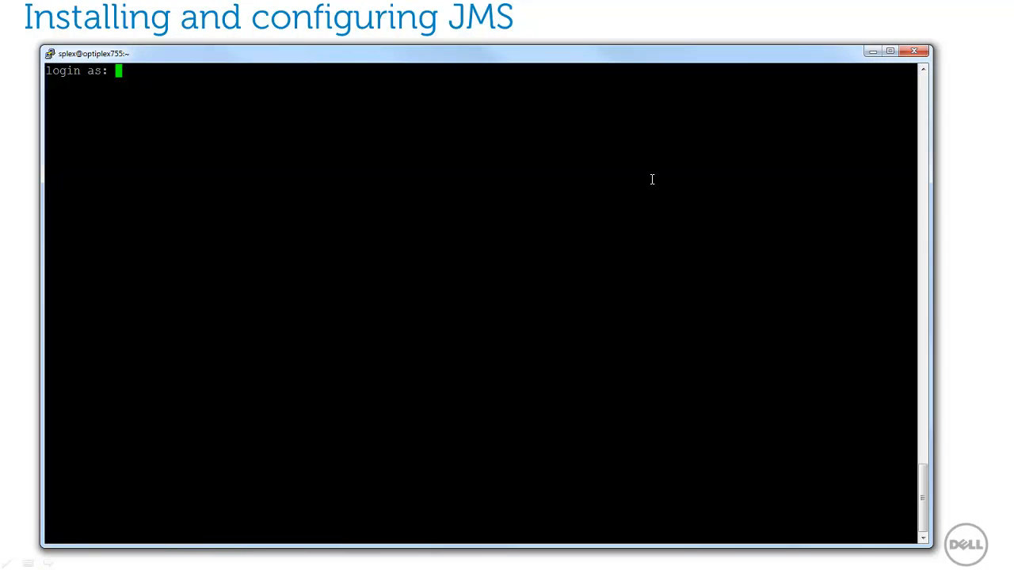
# - Log in as splex and list the spo/opt/lib/providers folder
pyautogui.write('splex')
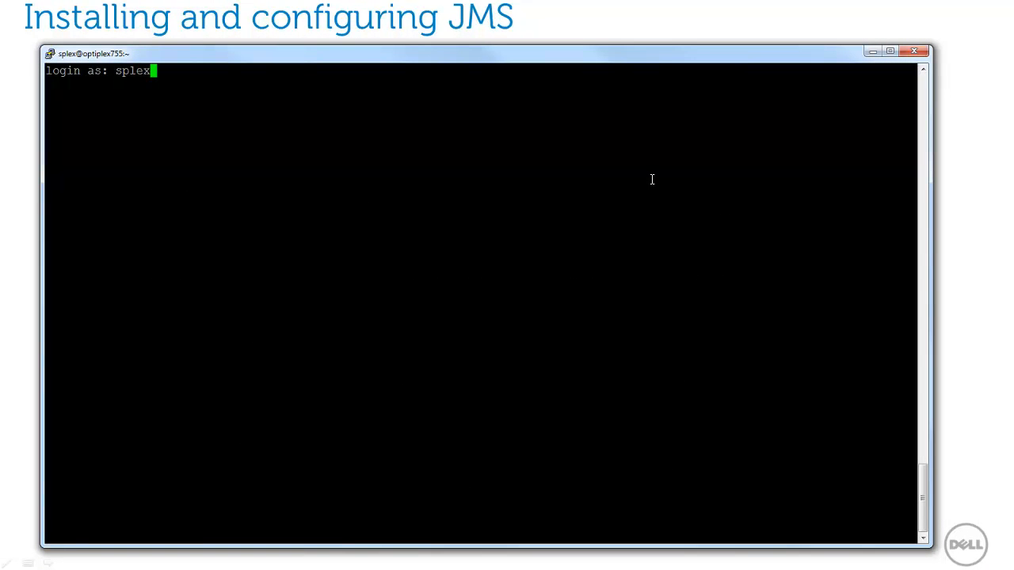
pyautogui.press('Return')
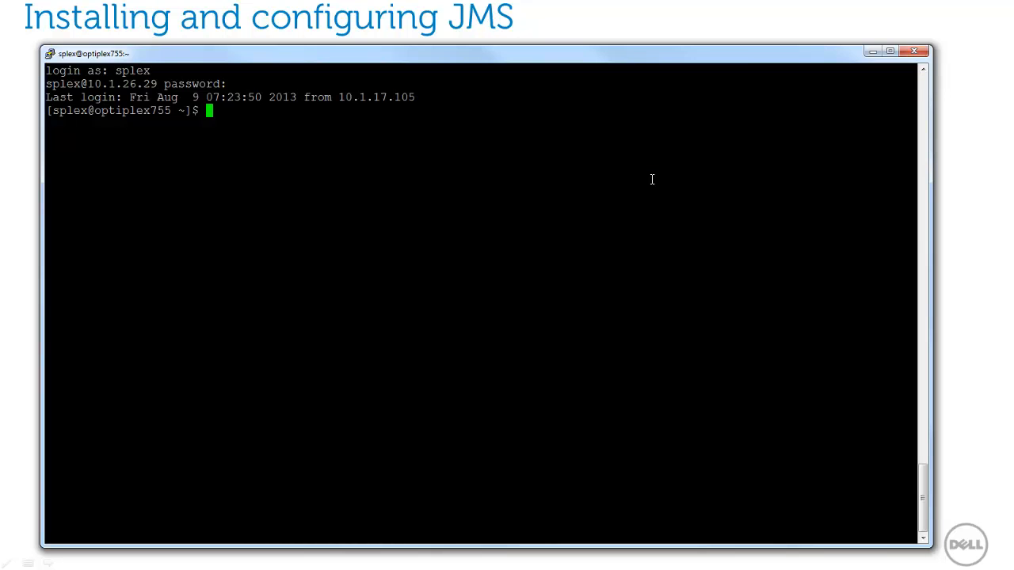
pyautogui.write('cd')
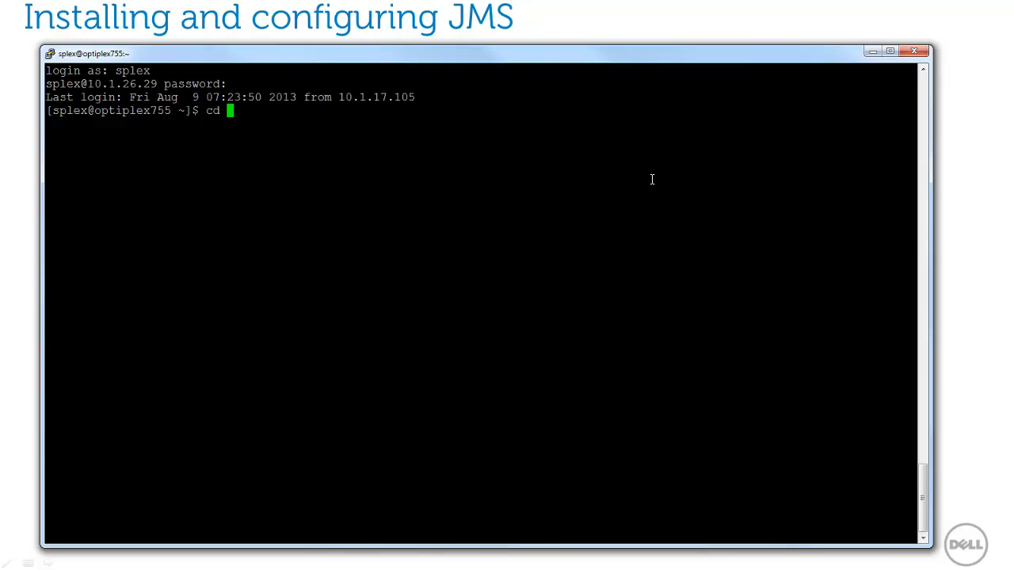
pyautogui.write('spo/opt')
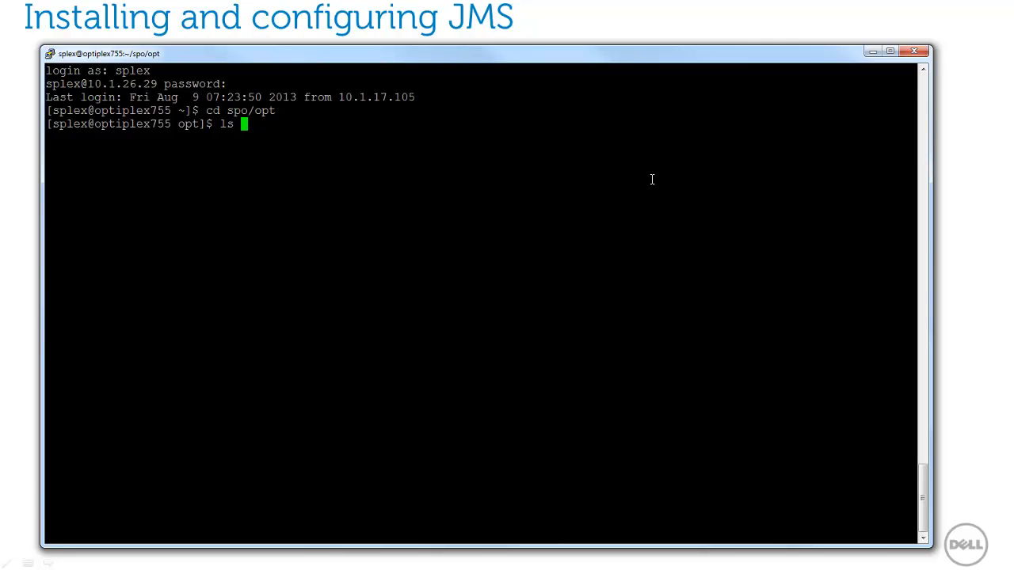
pyautogui.press('Return')
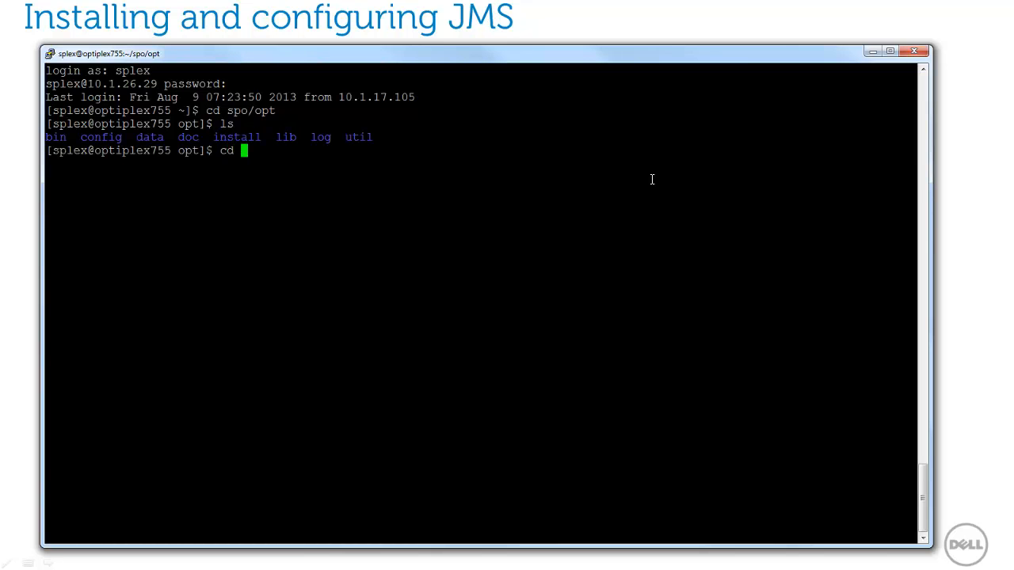
pyautogui.write('lib/providers/')
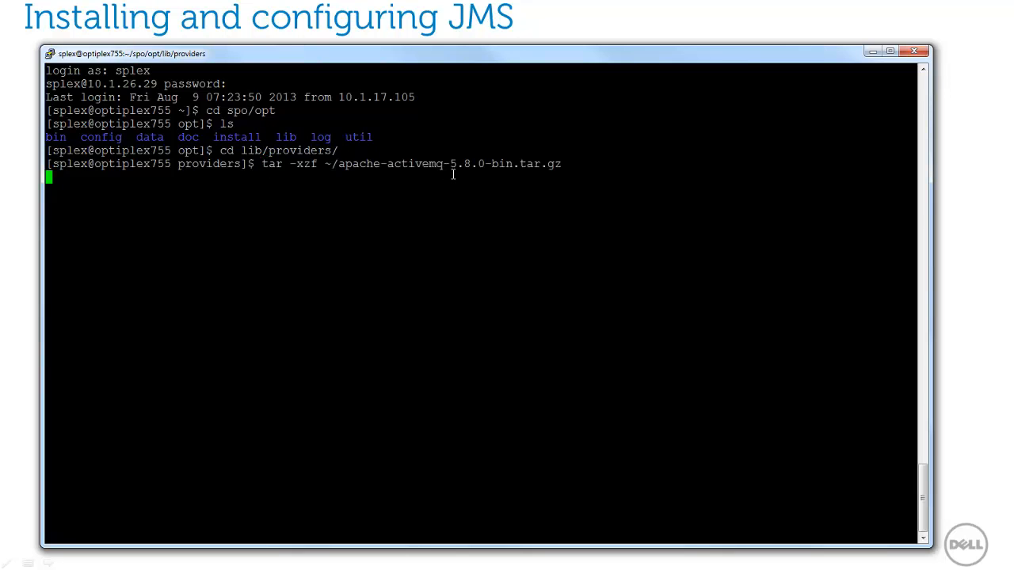
pyautogui.write('ls')
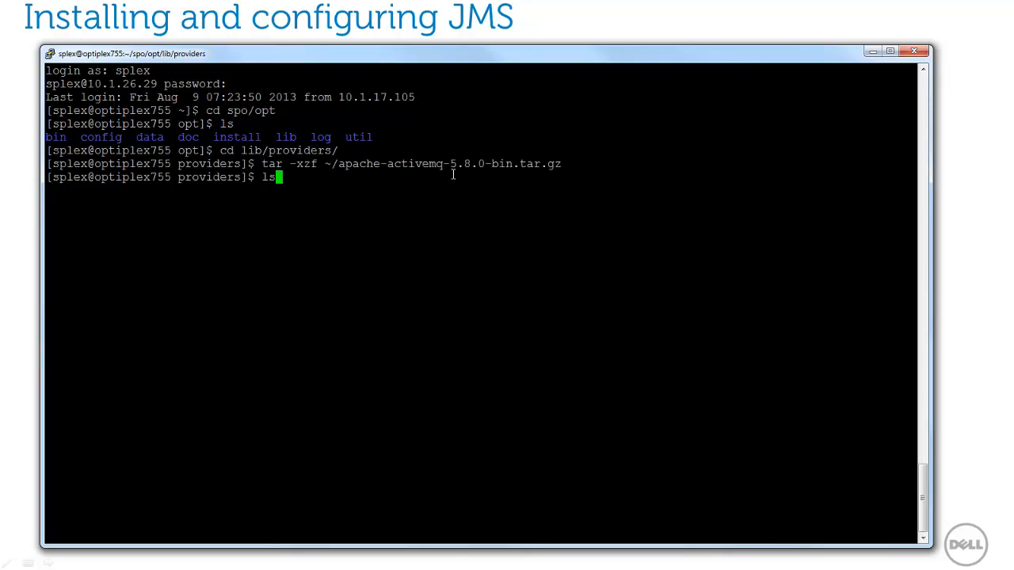
pyautogui.press('Return')
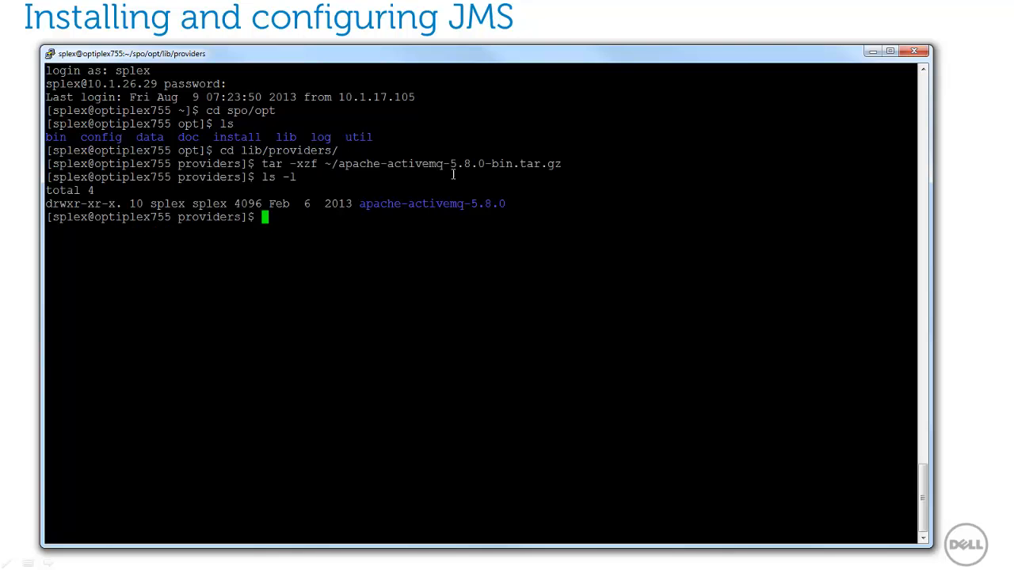
# - Rename apache-activemq-5.8.0 to activemq and copy its lib/*.jar files into it
pyautogui.write('mv apache-activemq-5.8.0/')
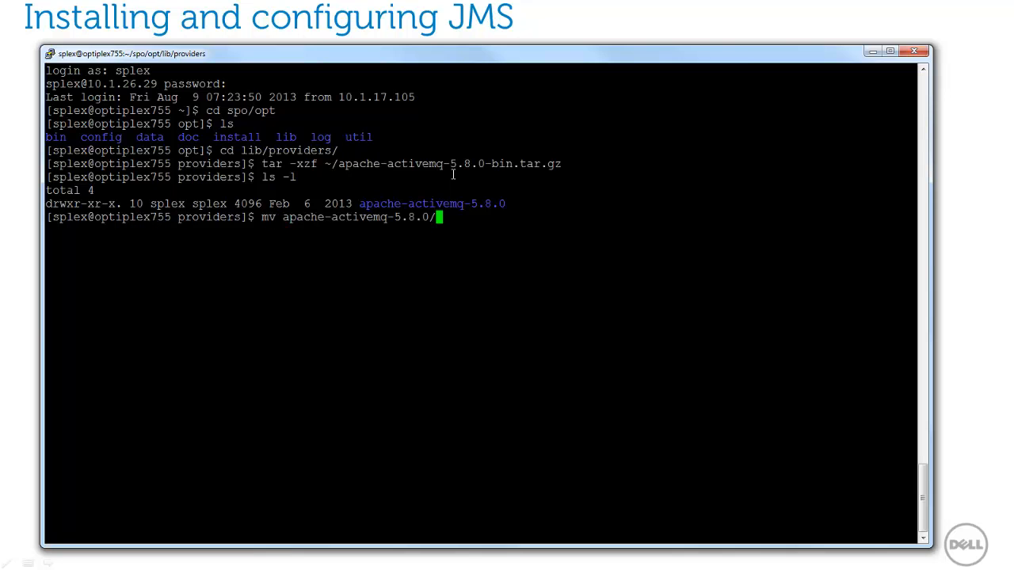
pyautogui.write('activemq')
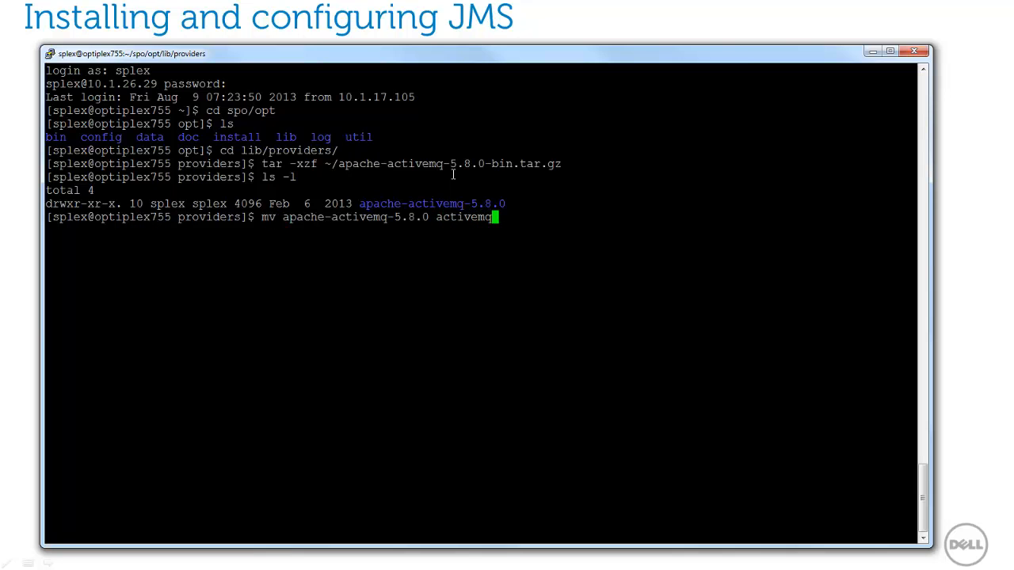
pyautogui.press('Return')
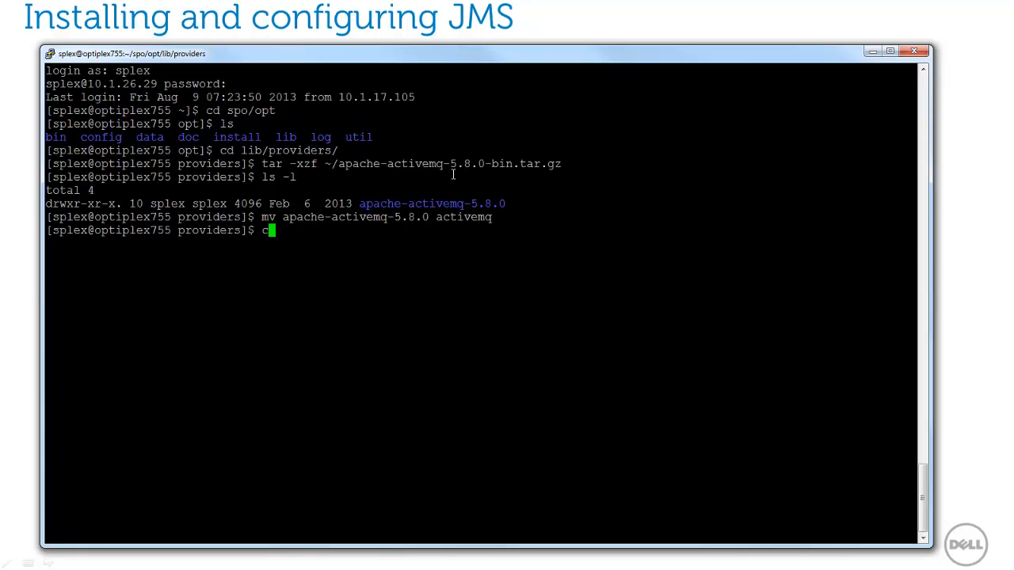
pyautogui.write('d activemq/')
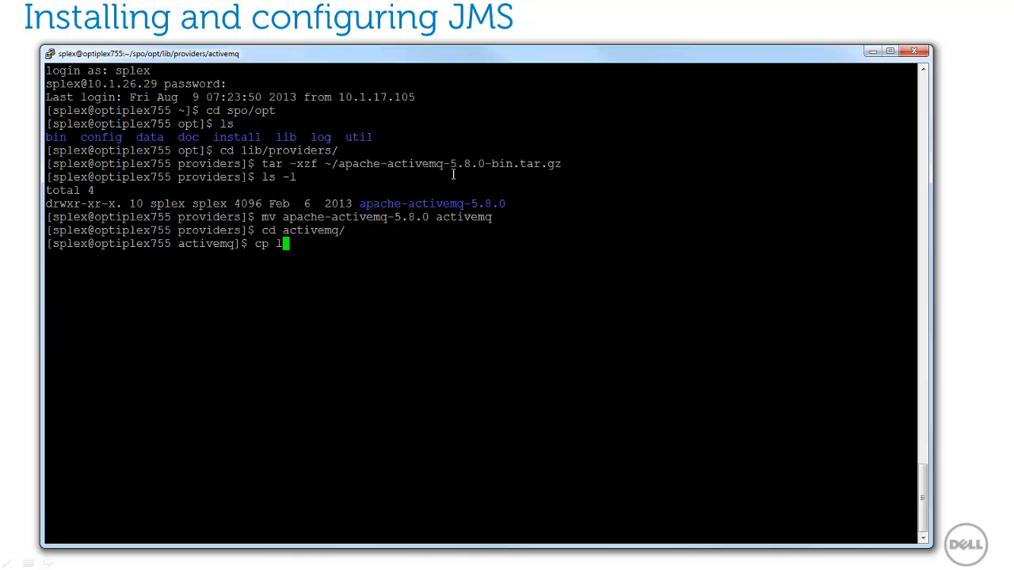
pyautogui.write('ib/*.jar')
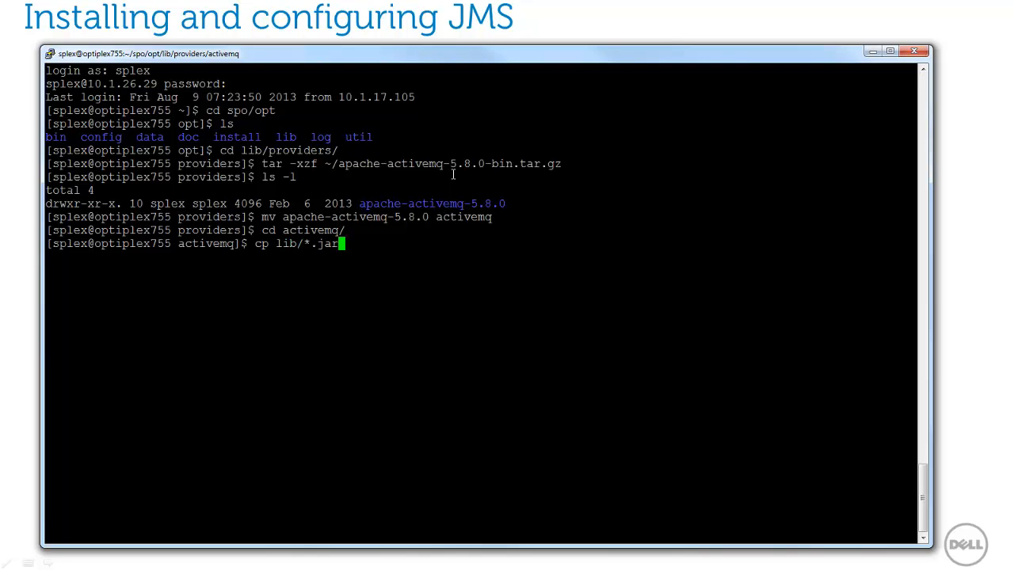
pyautogui.press('Return')
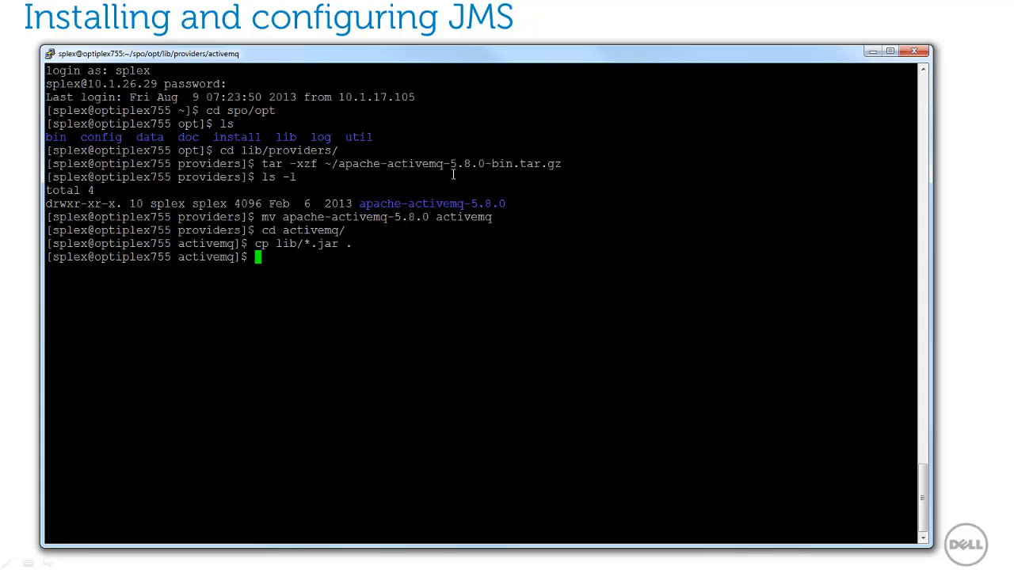
pyautogui.write('cd bin')
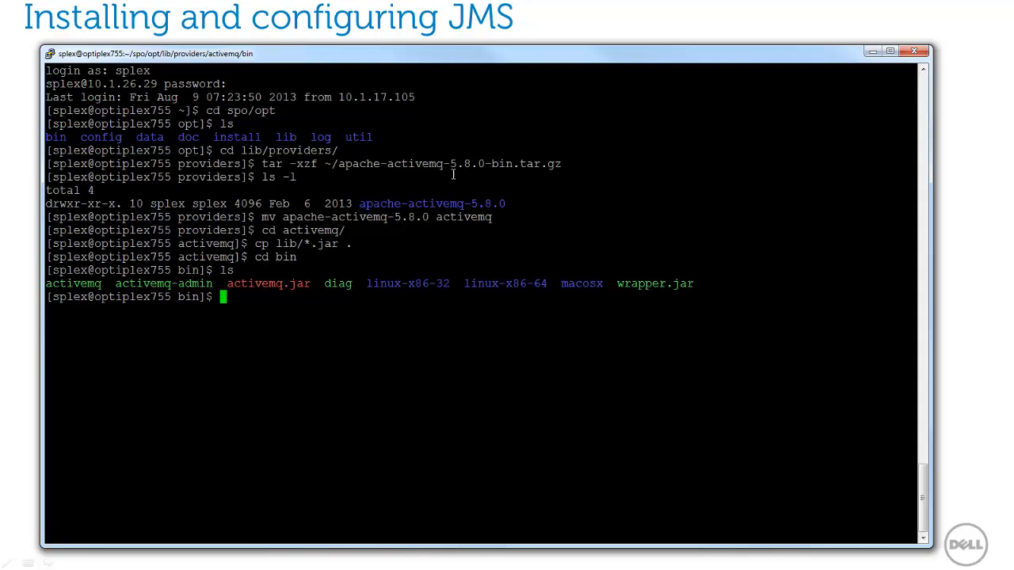
# - Start ActiveMQ, then in sp_ctrl set x.jms factory_class, provider_url and lib_location
pyautogui.write('./activemq start')
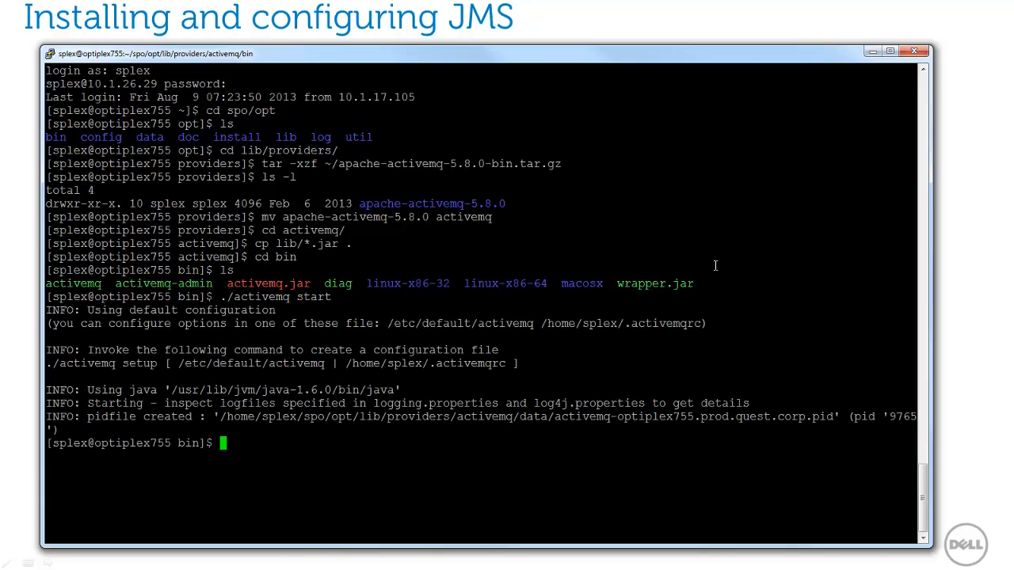
pyautogui.write('sp_ctrl')
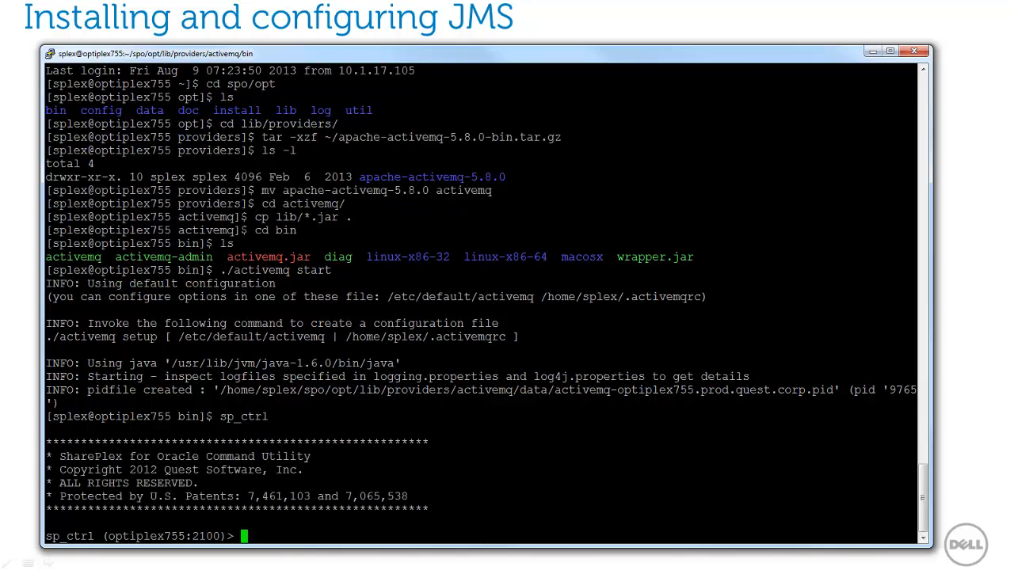
pyautogui.write('target x.jms set jms factory_class = org.apache.activemq.jndi.ActiveMQInitialContextFactory')
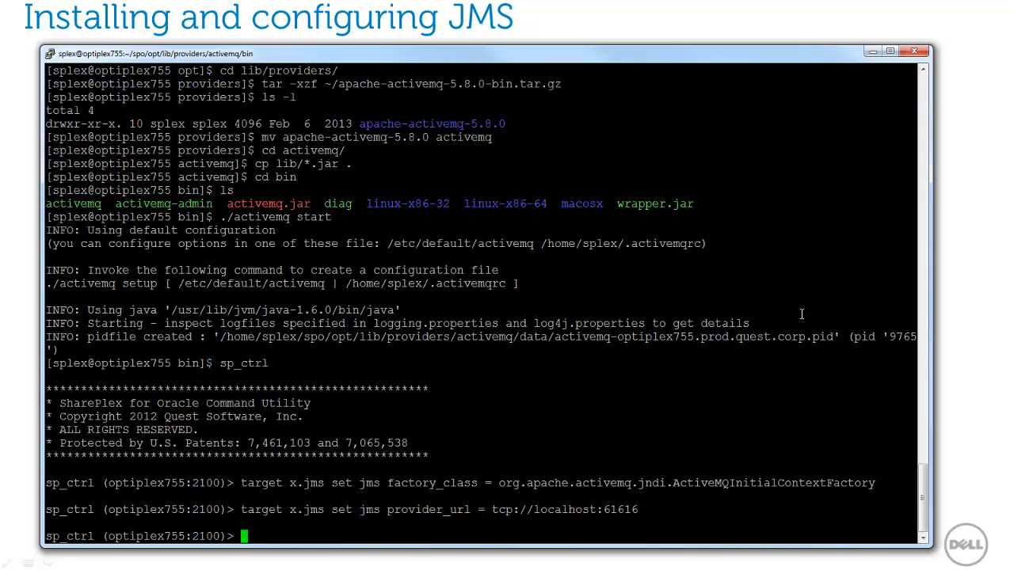
pyautogui.moveTo(768, 358)
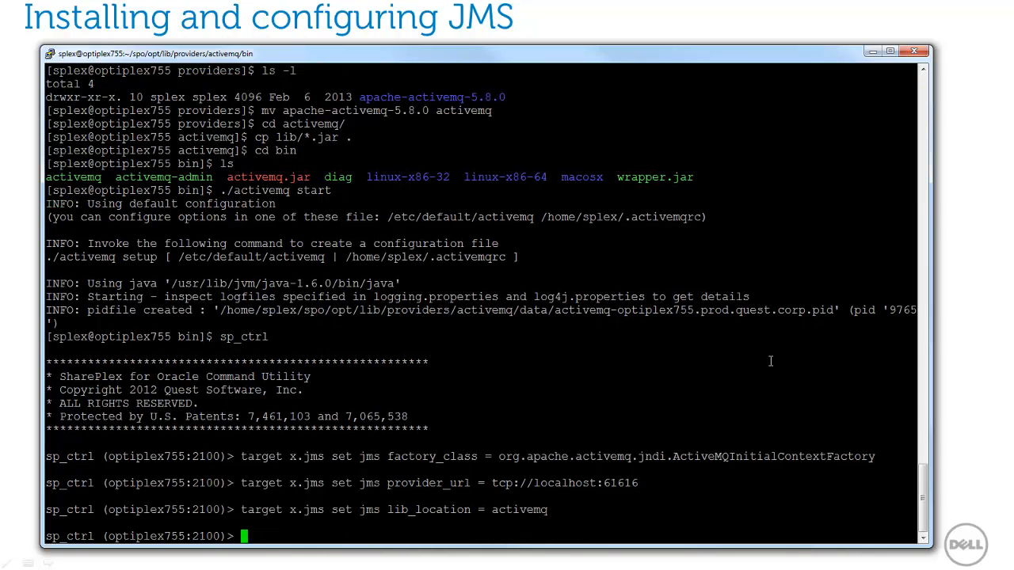
pyautogui.write('qui')
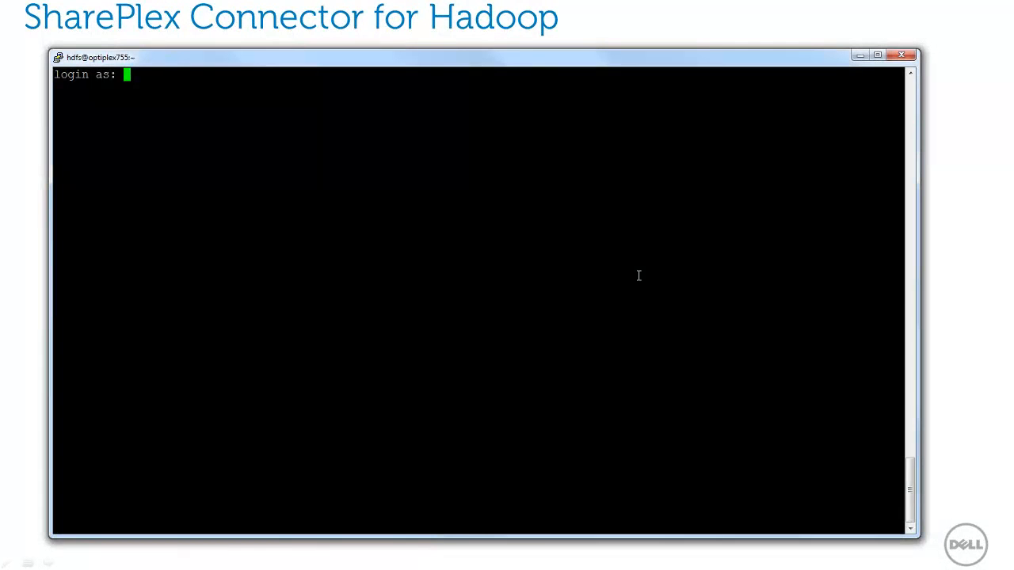
# - Log in as hdfs and extract shareplex-hadoop-connector-ga-20130723-cdh3.tar.gz, entering its folder
pyautogui.write('hdfs')
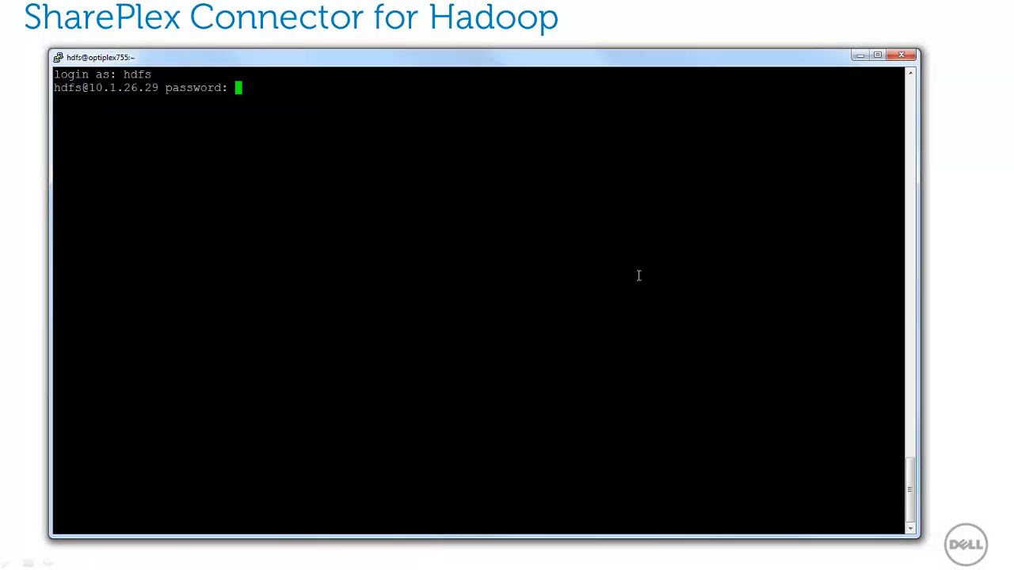
pyautogui.write('tar -zxf ~/Downloads/shareplex-hadoop-connector-ga-20130723-cdh3.tar.gz')
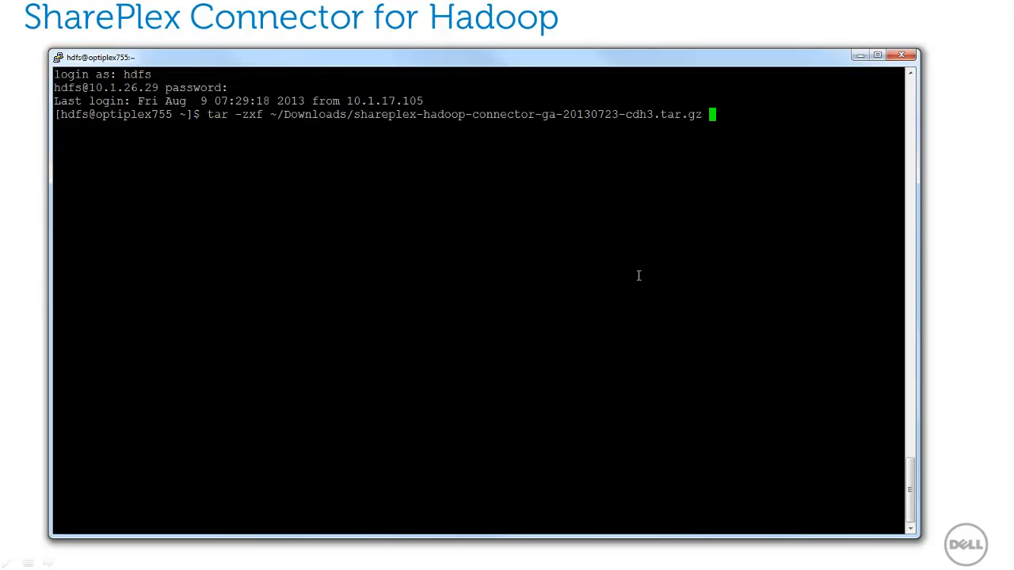
pyautogui.press('Return')
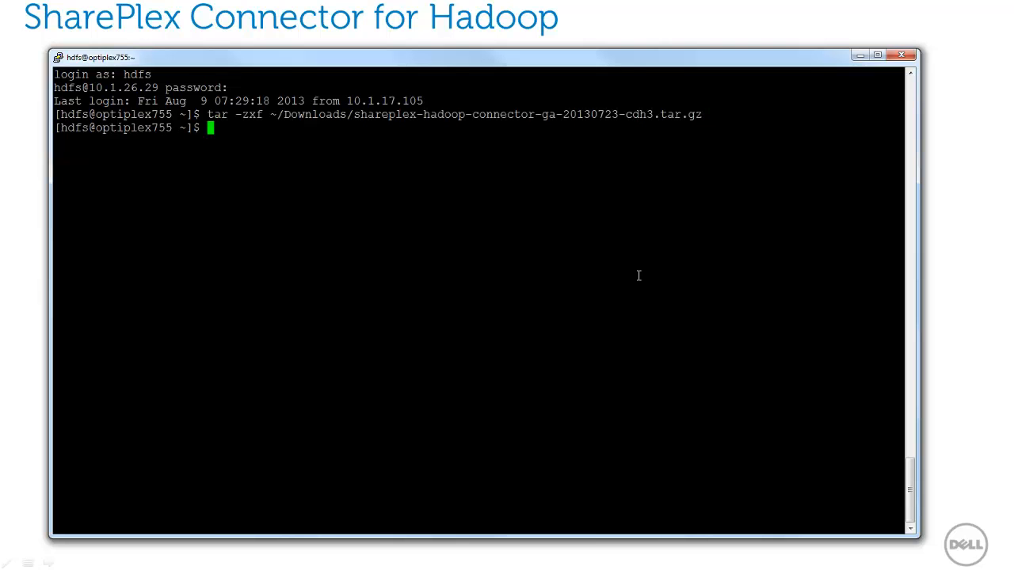
pyautogui.write('cd shareplex-hadoop-connector-ga-20130723-cdh3/')
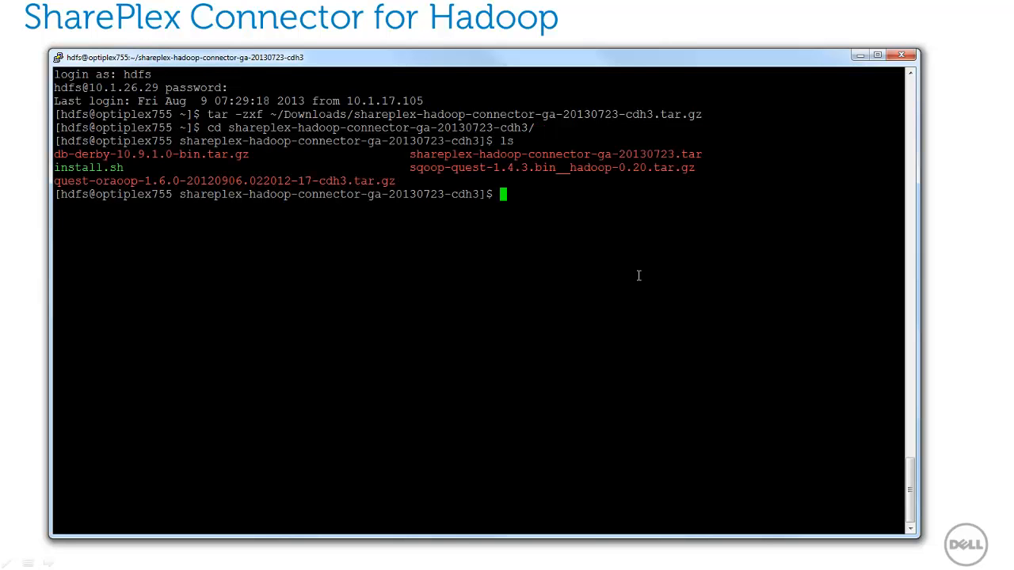
pyautogui.moveTo(674, 355)
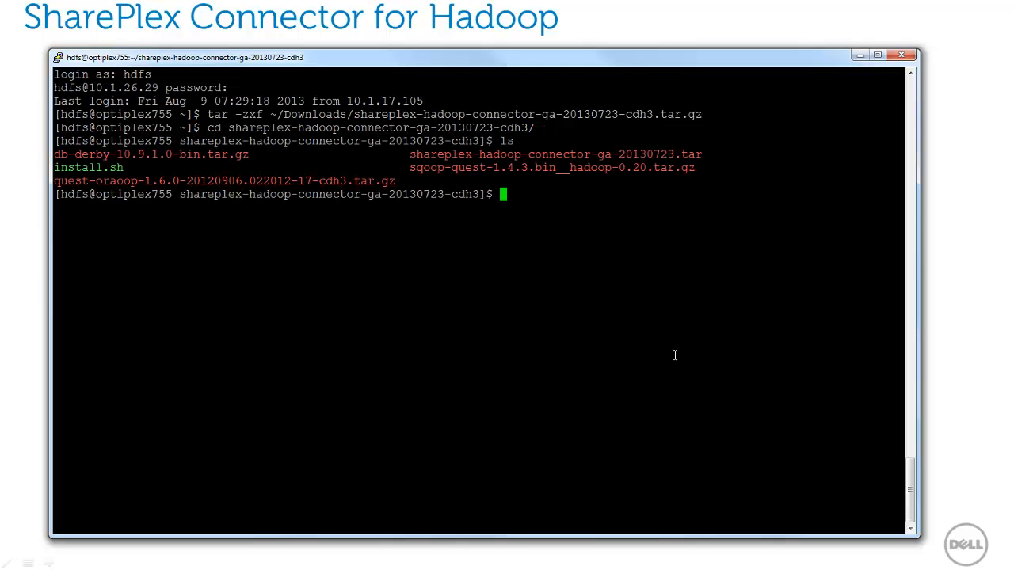
pyautogui.write('./install.sh -d /ho')
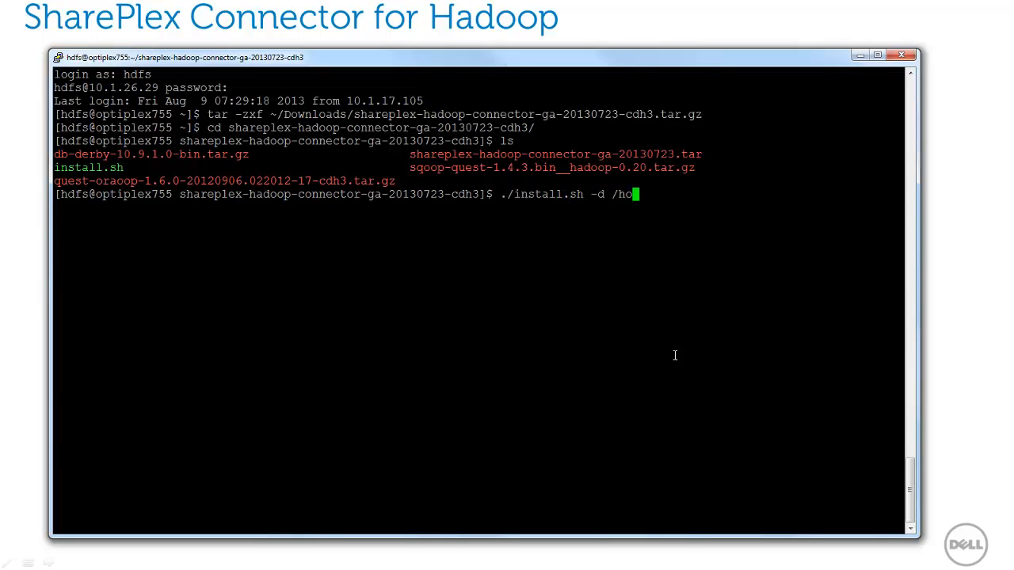
# - Run install.sh -d /home/hadoop, page through the Apache license and accept with Y
pyautogui.press('Return')
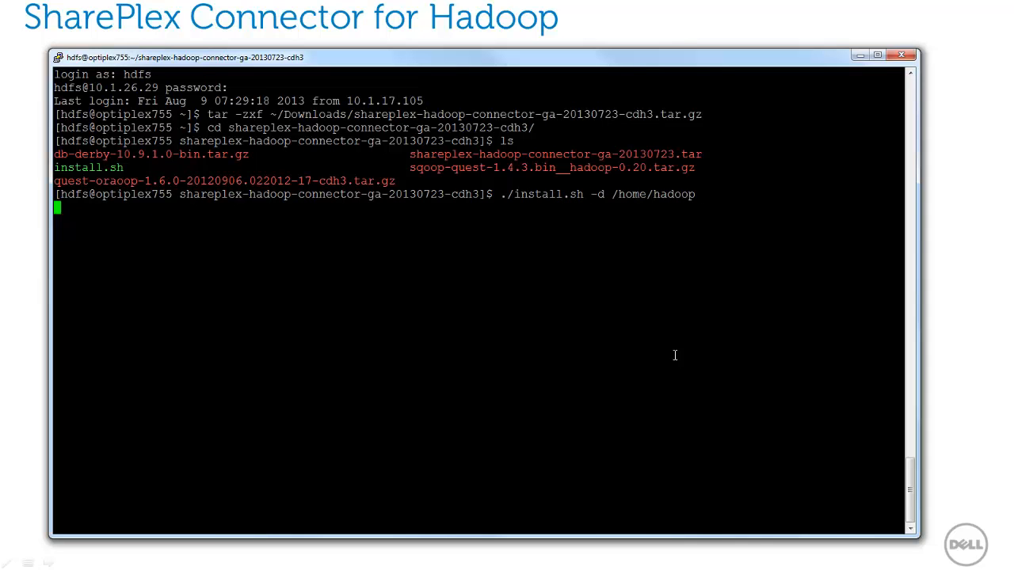
pyautogui.press('Return')
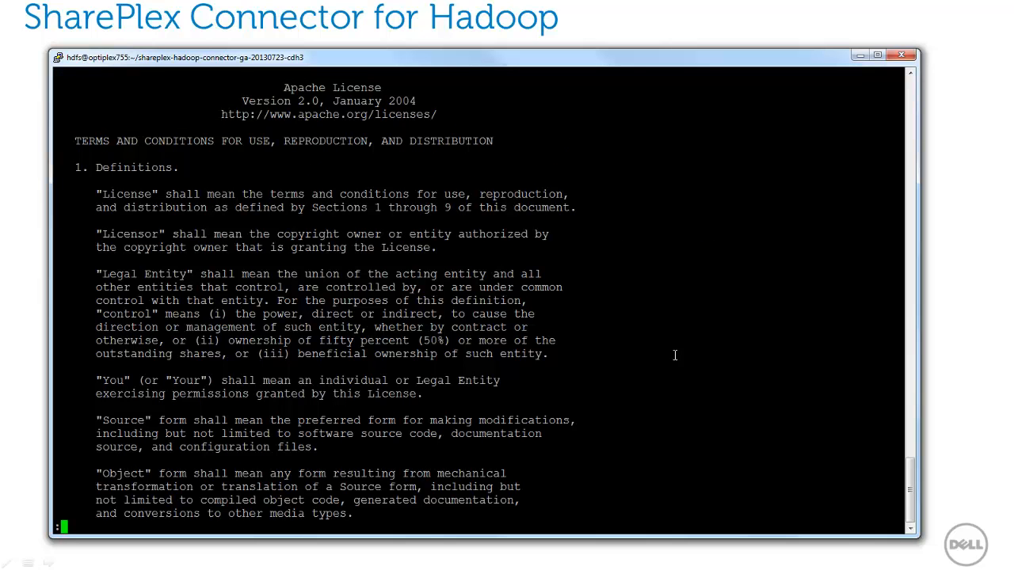
pyautogui.scroll(-3)
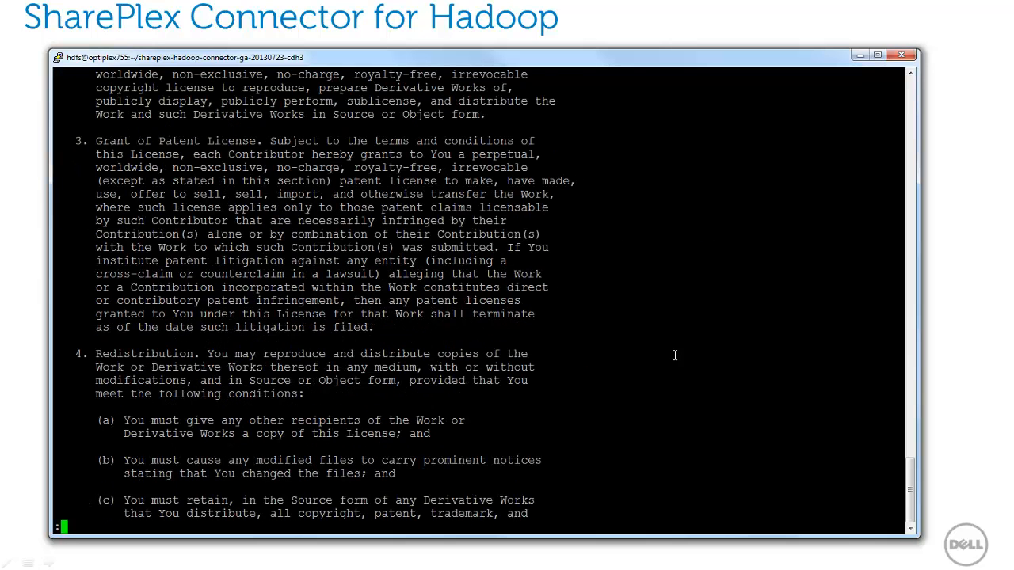
pyautogui.scroll(-3)
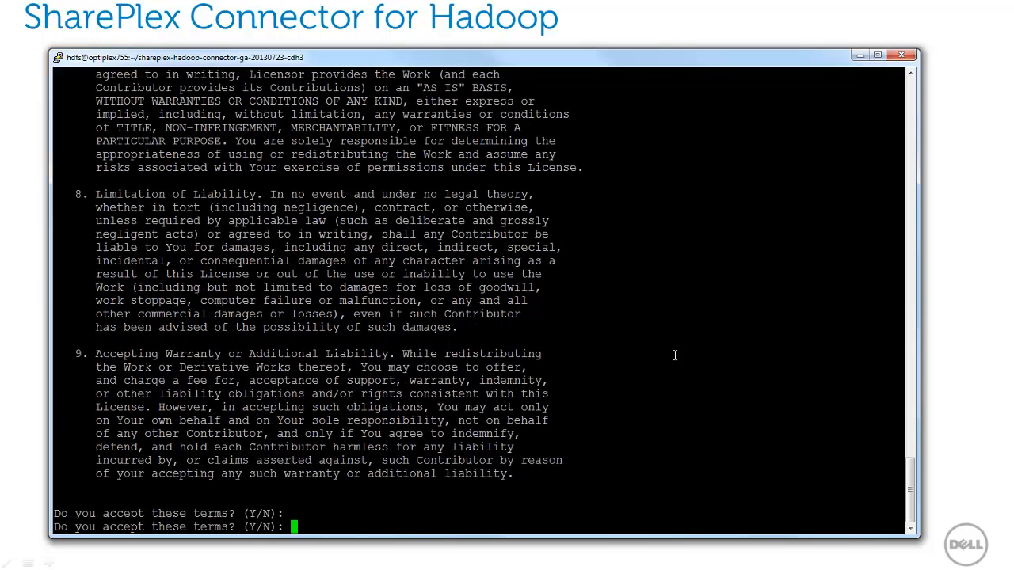
pyautogui.write('Y')
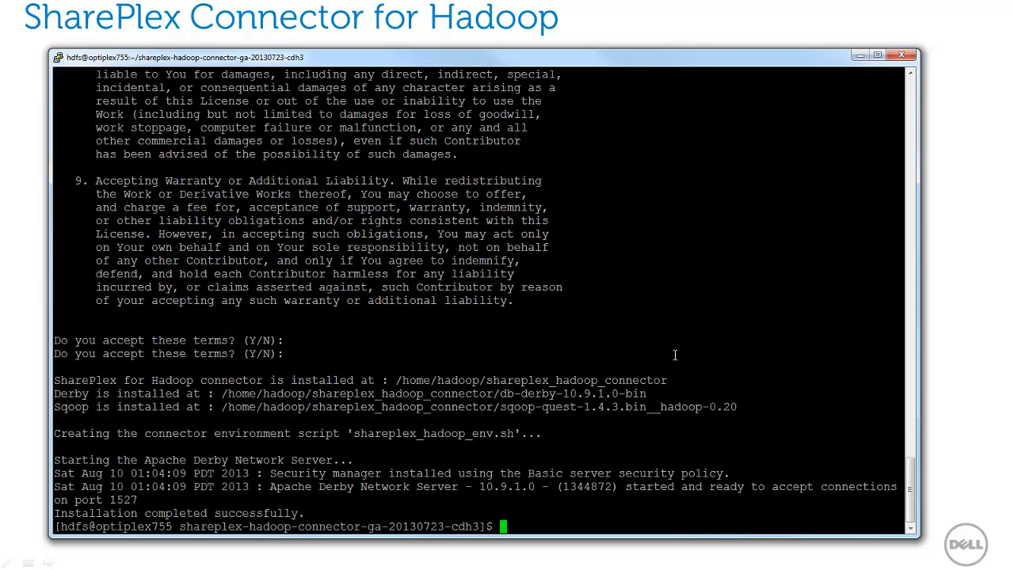
# - Run conn_setup.sh enabling HDFS and HBase replication to /demo, frequency 1, with JMS details
pyautogui.write('cd')
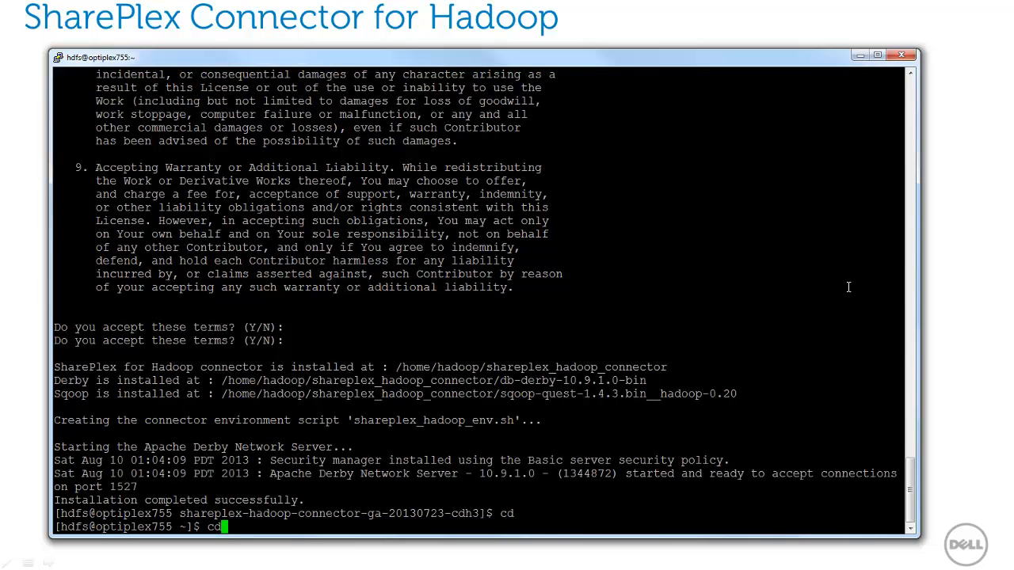
pyautogui.write('shareplex_hadoop_connector/')
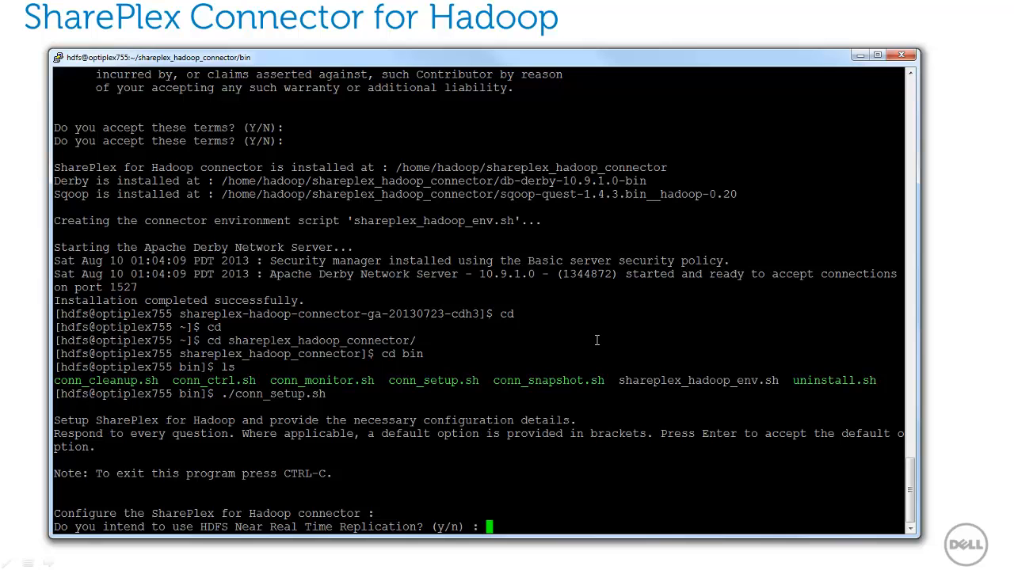
pyautogui.write('y')
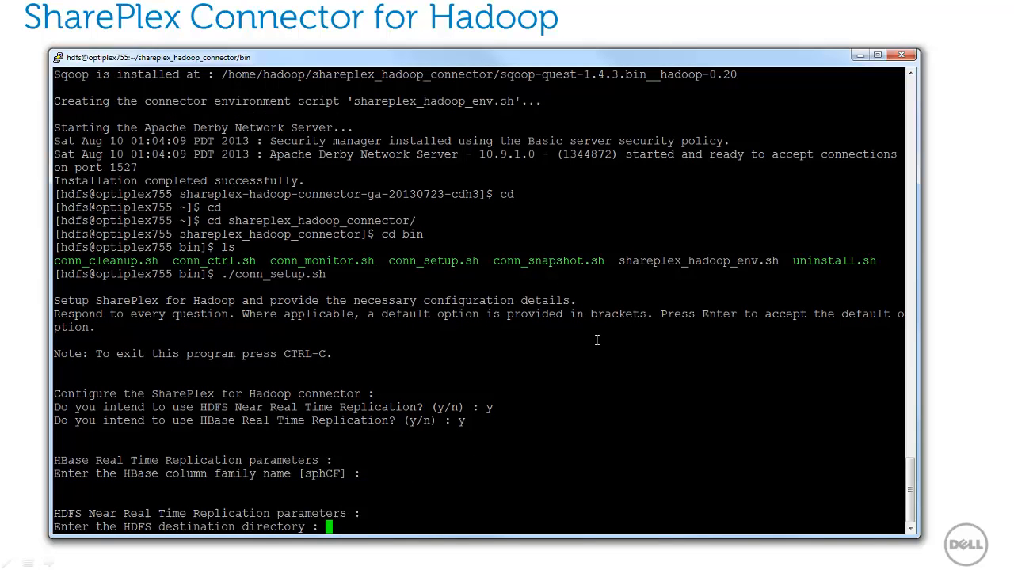
pyautogui.write('/demo')
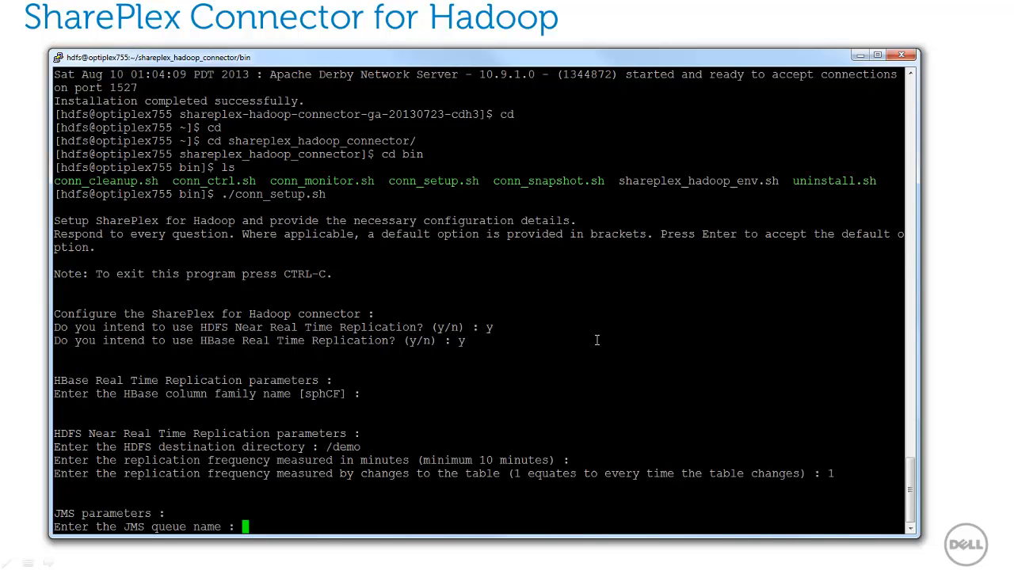
pyautogui.write('Open')
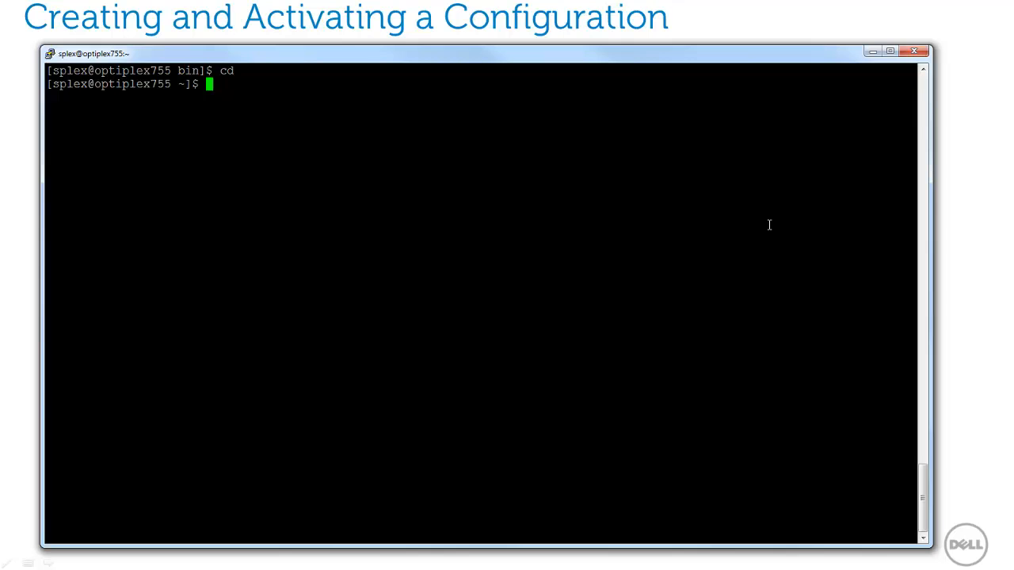
pyautogui.write('more create.')
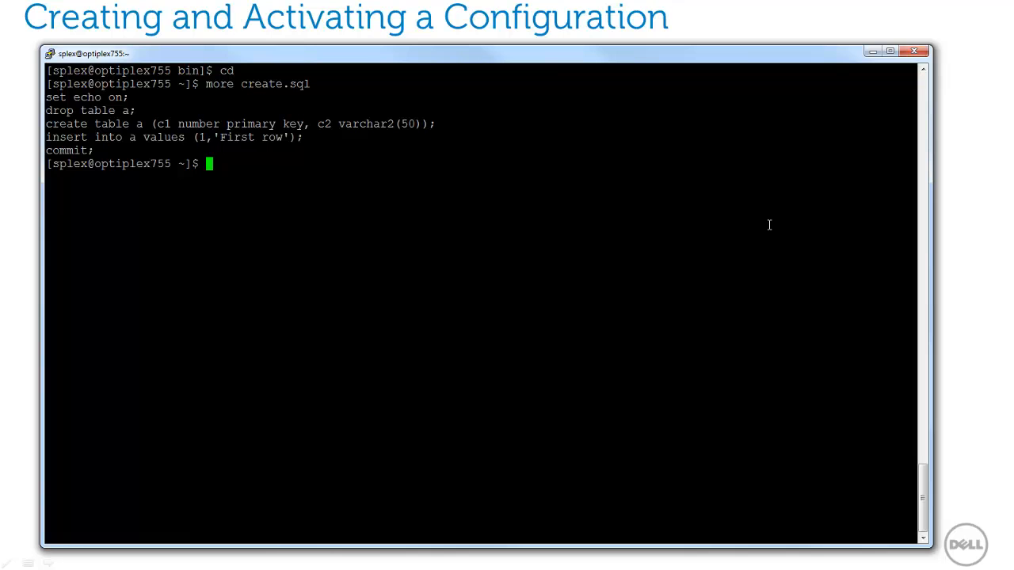
pyautogui.write('sqlpl')
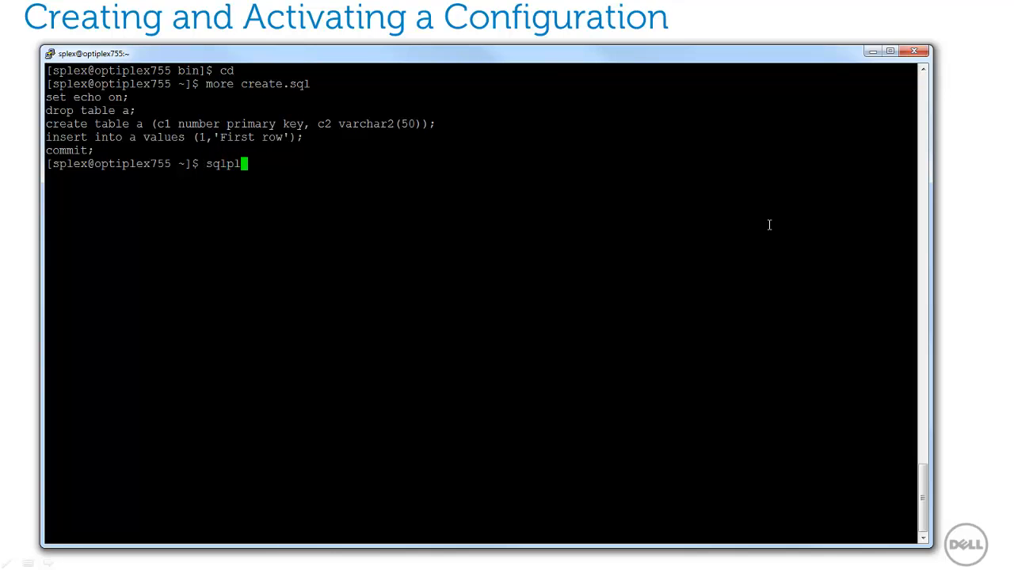
pyautogui.press('Return')
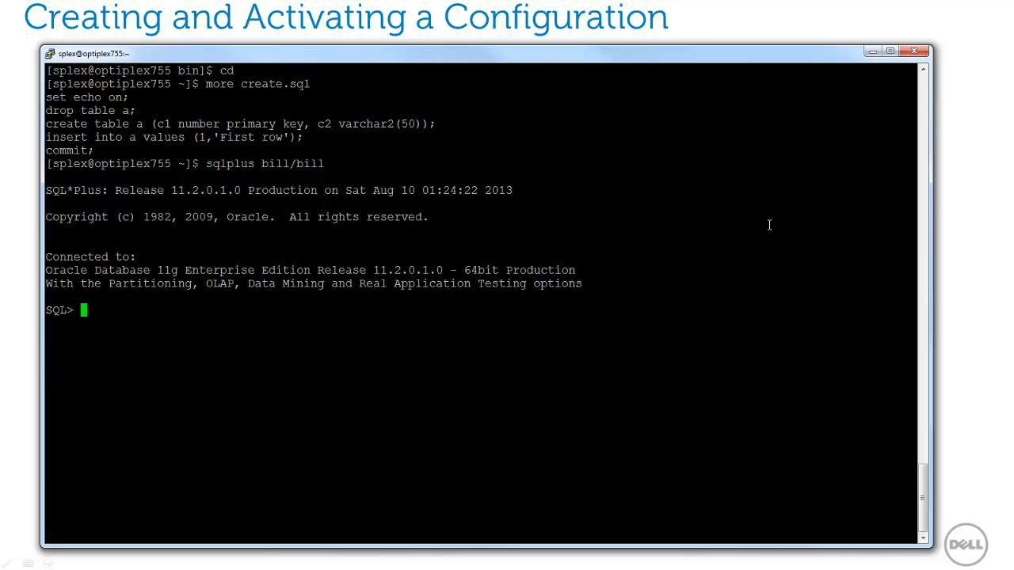
pyautogui.write('@create')
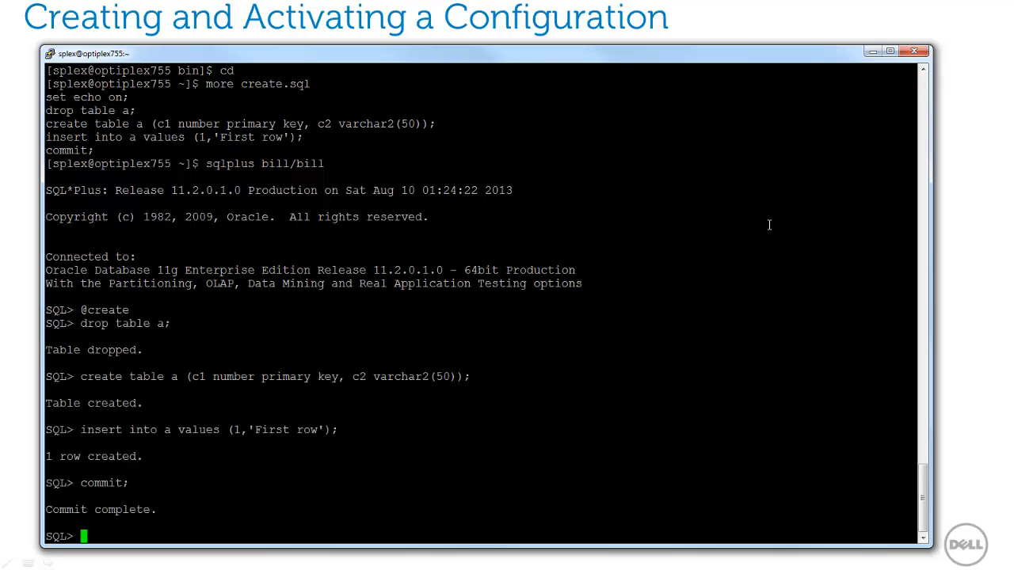
pyautogui.write('quit')
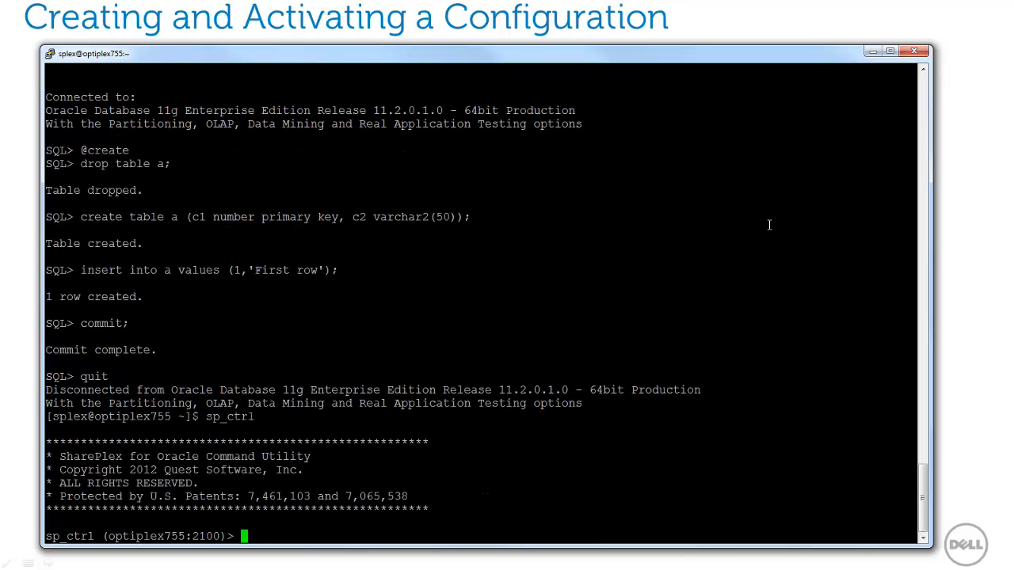
# - Review the bill config in vi, quit with :q, and begin 'activate config bill'
pyautogui.write('edit config bil')
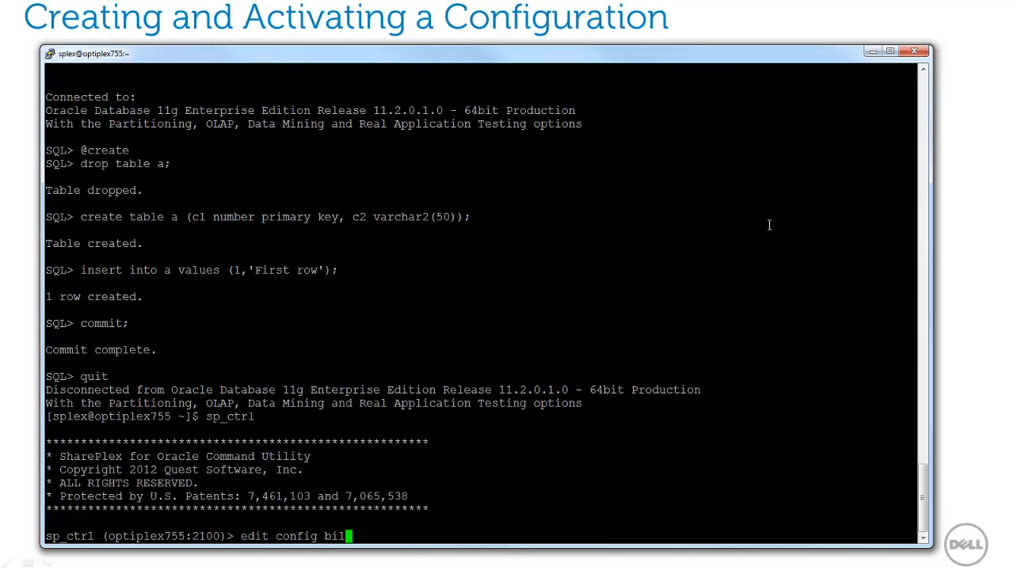
pyautogui.write('l')
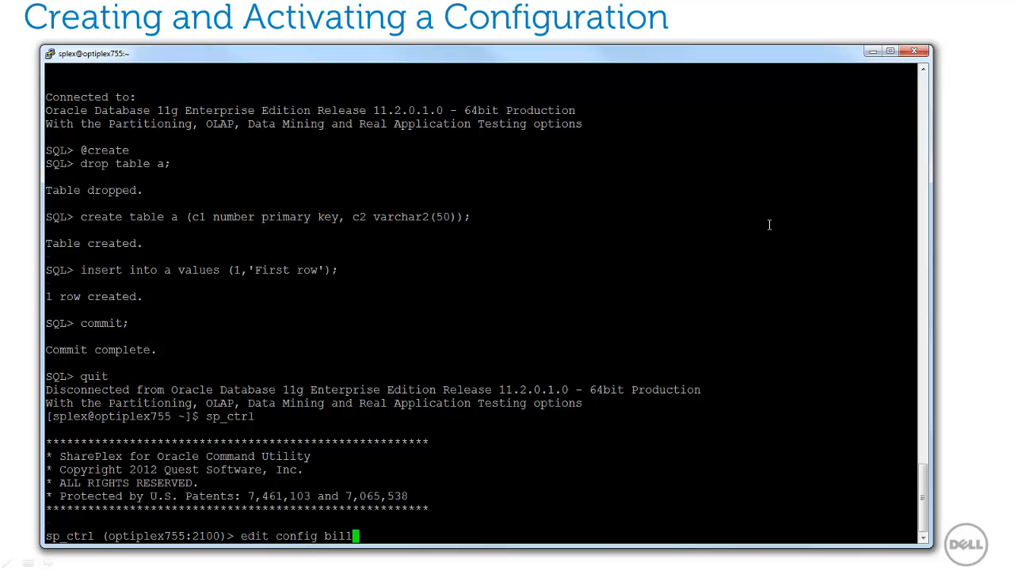
pyautogui.press('Return')
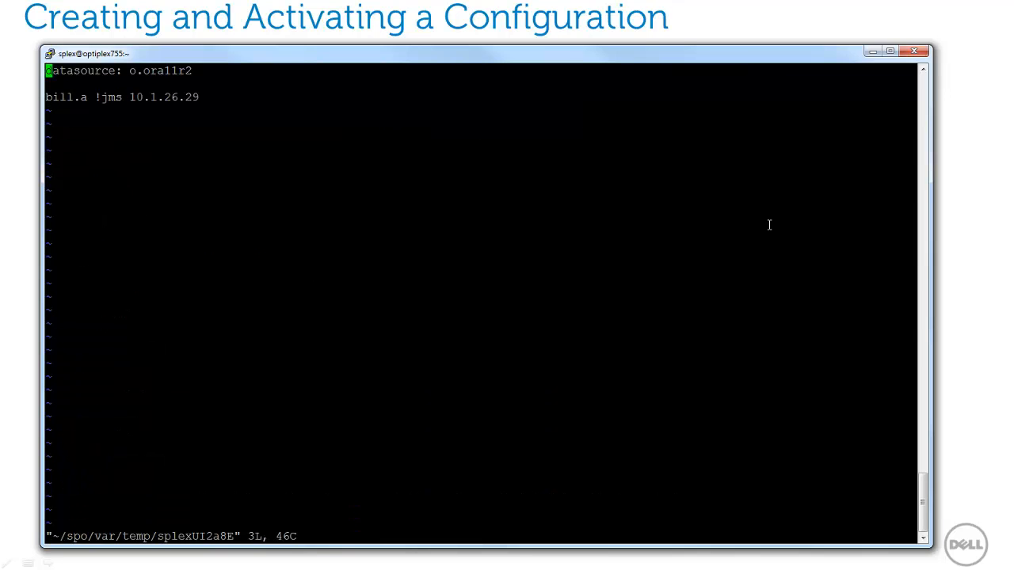
pyautogui.write(':q')
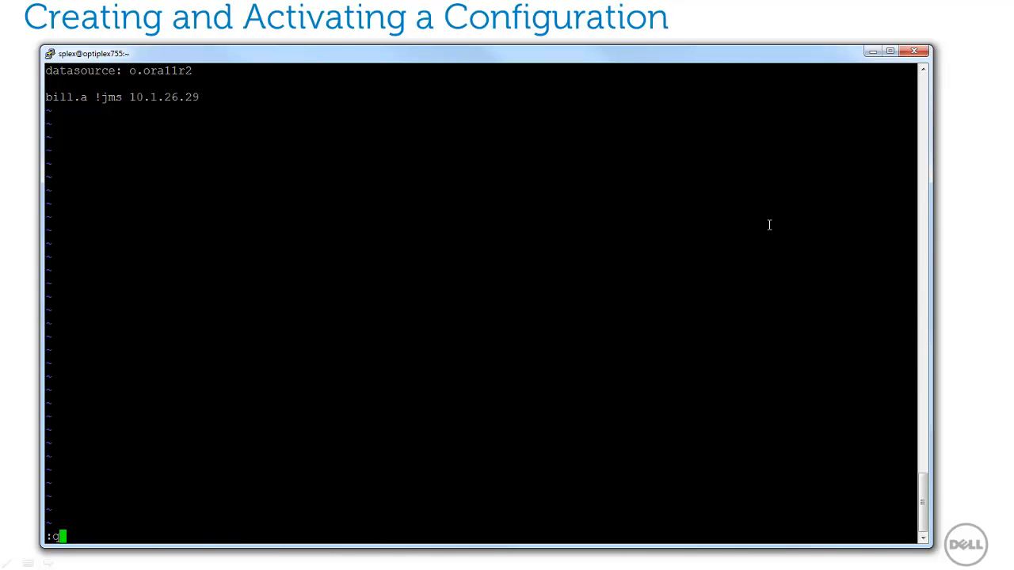
pyautogui.press('Return')
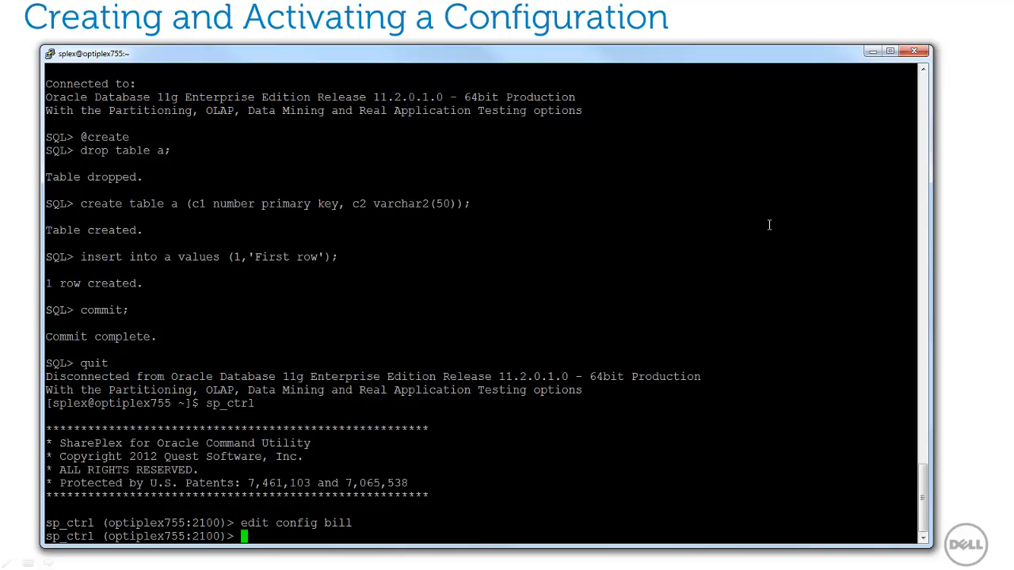
pyautogui.write('activa')
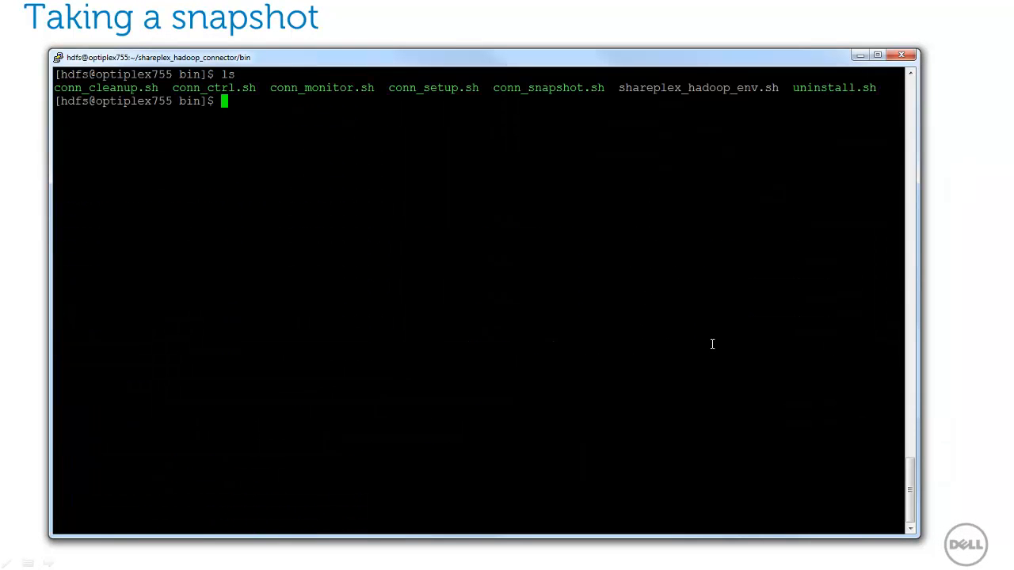
# - Run conn_snapshot.sh -t bill.a -s ';' -e true on table bill.a
pyautogui.write('./')
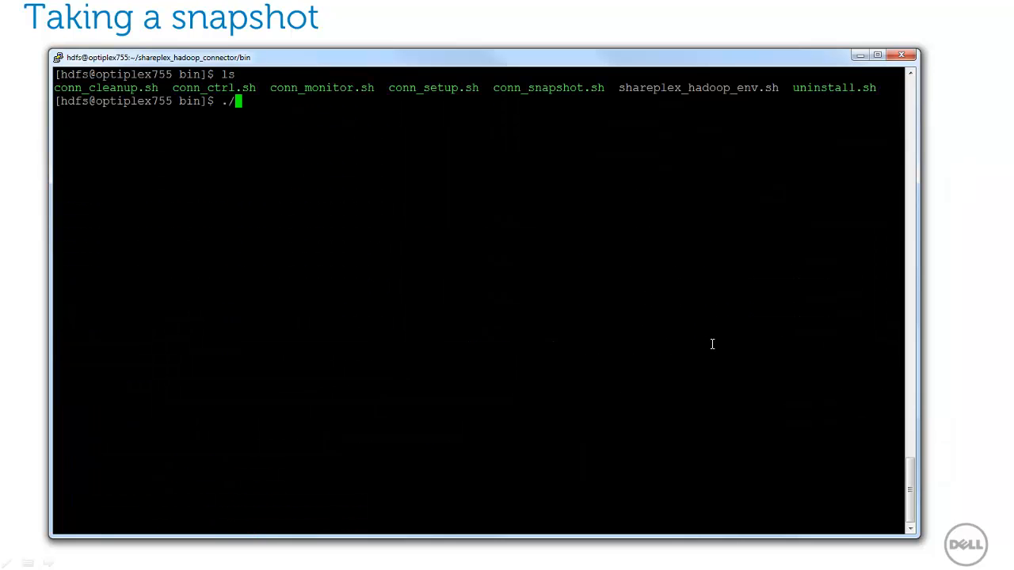
pyautogui.write('conn_snapshot.sh')
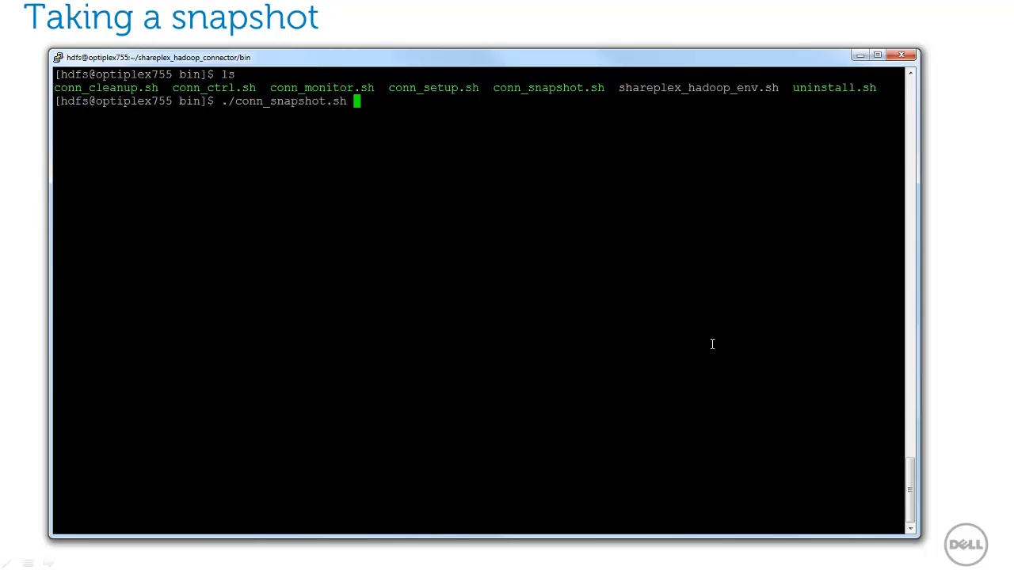
pyautogui.write('-t bill.a -')
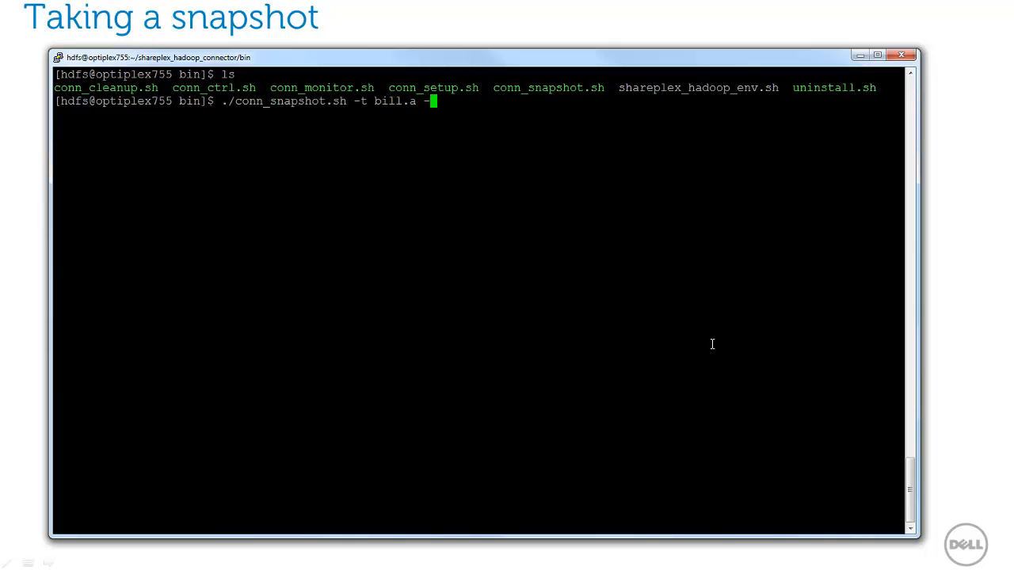
pyautogui.write("s ';'")
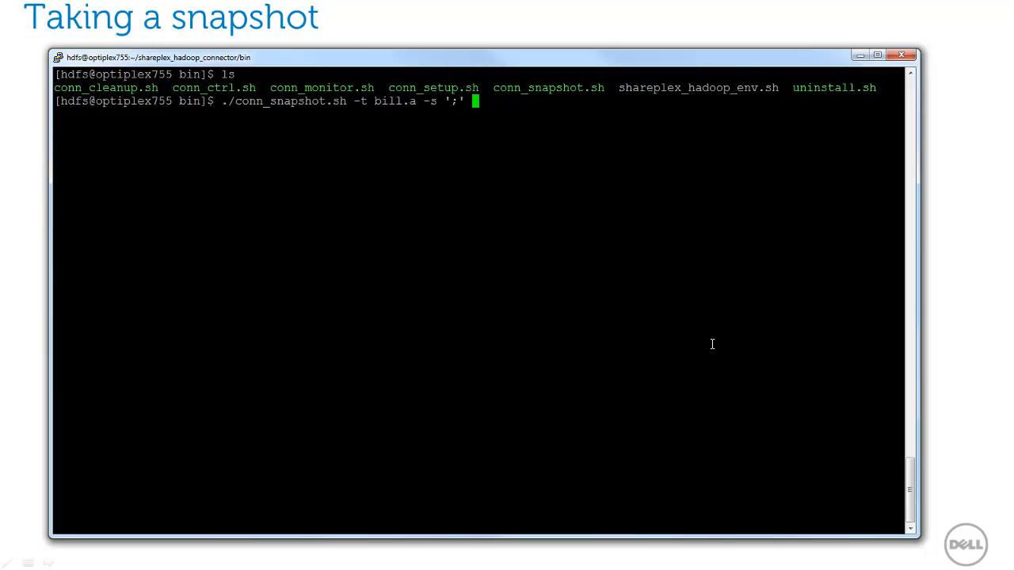
pyautogui.write('-e true')
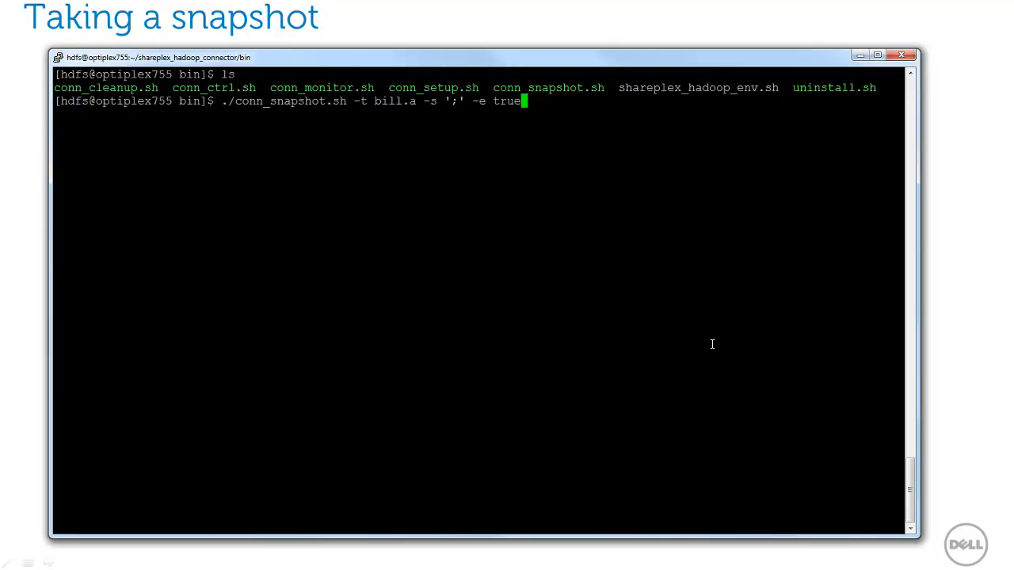
pyautogui.press('Return')
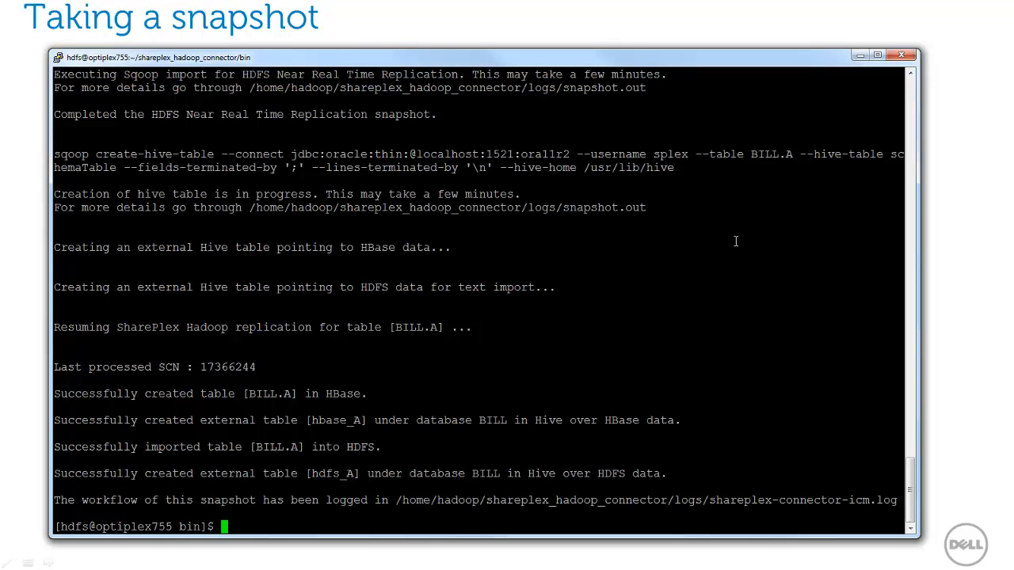
# - In Hive, use database bill, select all rows from hdfs_a and hbase_a, then quit
pyautogui.write('hive')
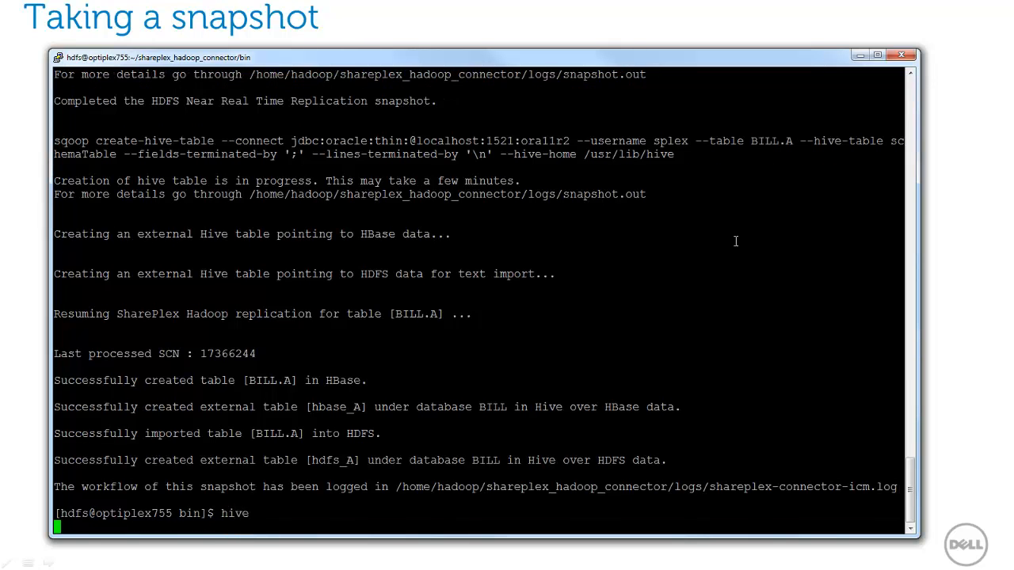
pyautogui.press('Return')
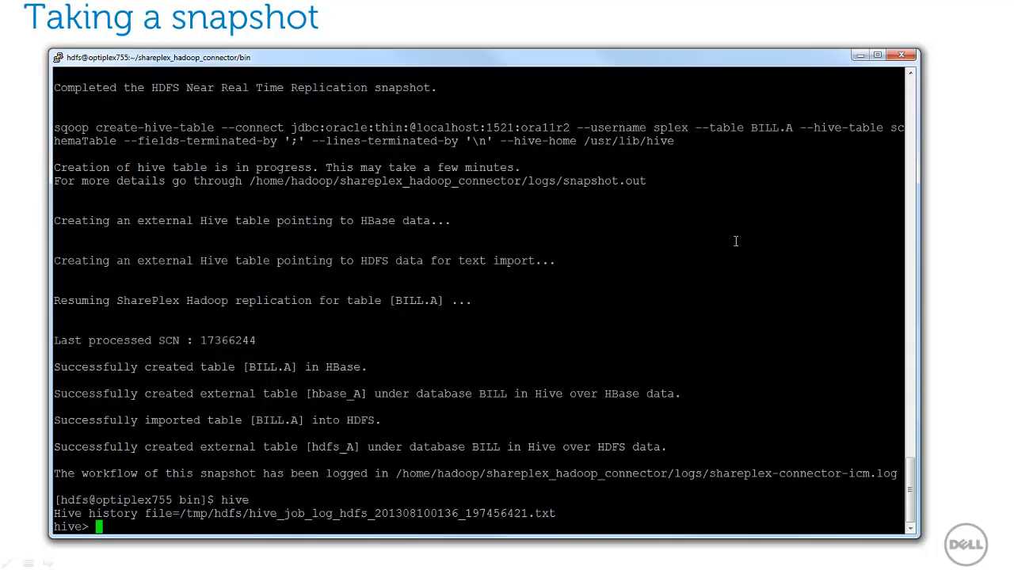
pyautogui.write('use bill;')
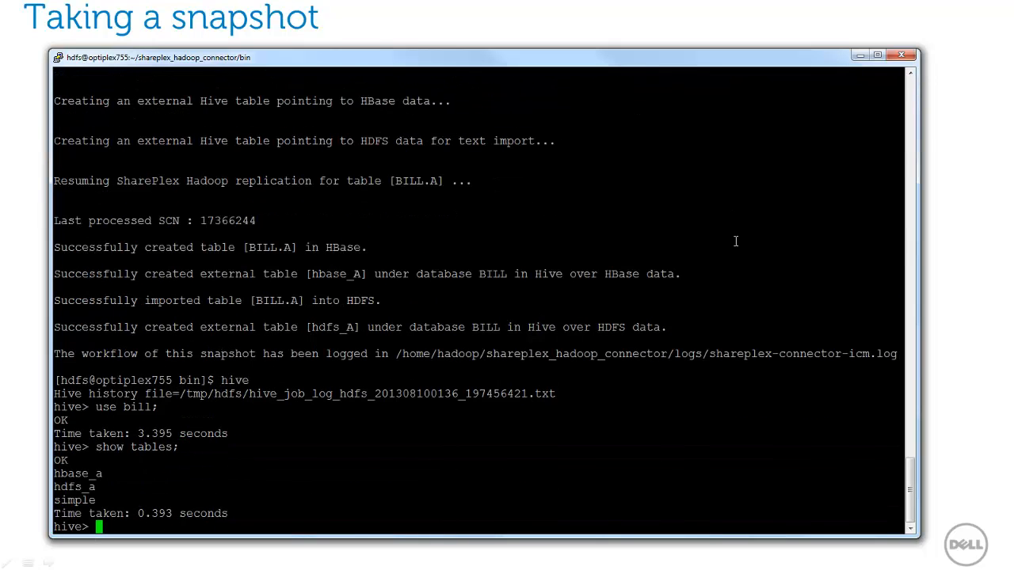
pyautogui.write('select *')
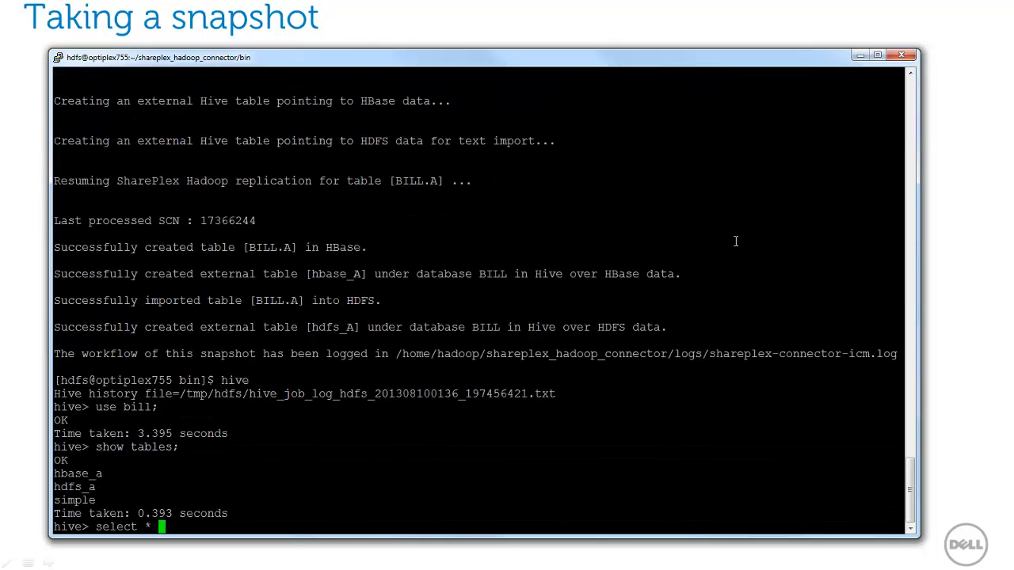
pyautogui.write('from h')
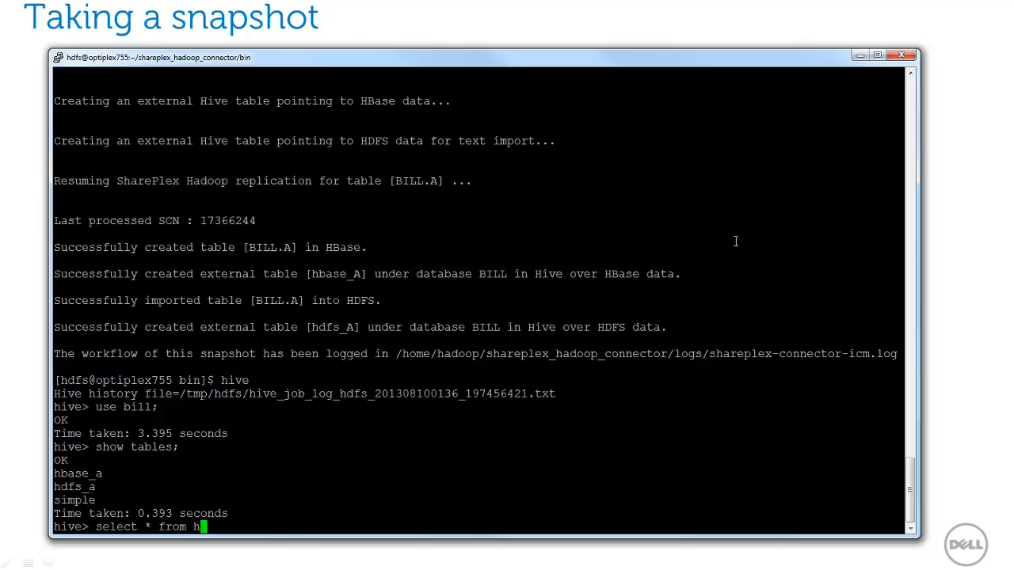
pyautogui.write('dfs_a;')
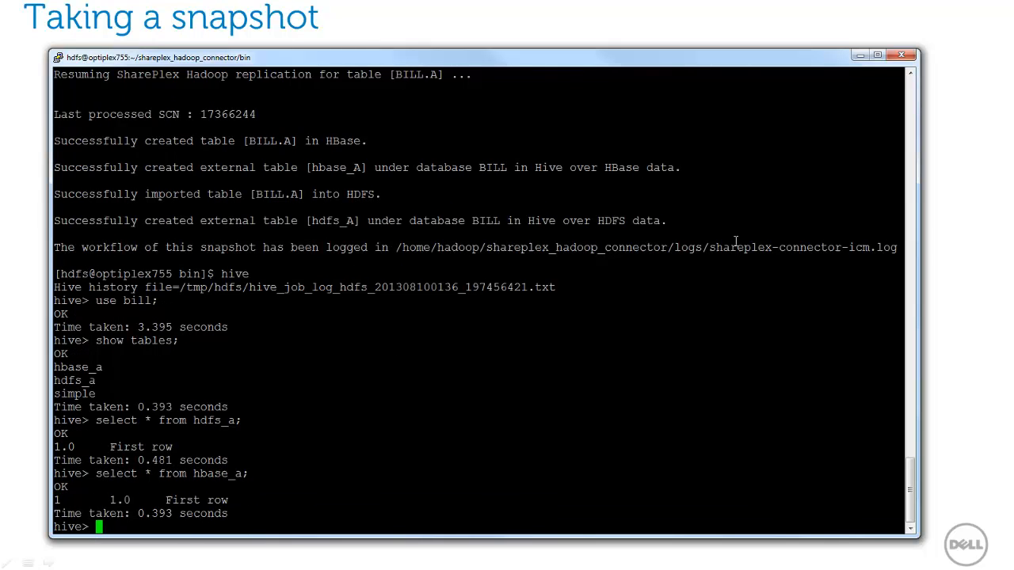
pyautogui.write('qwuit')
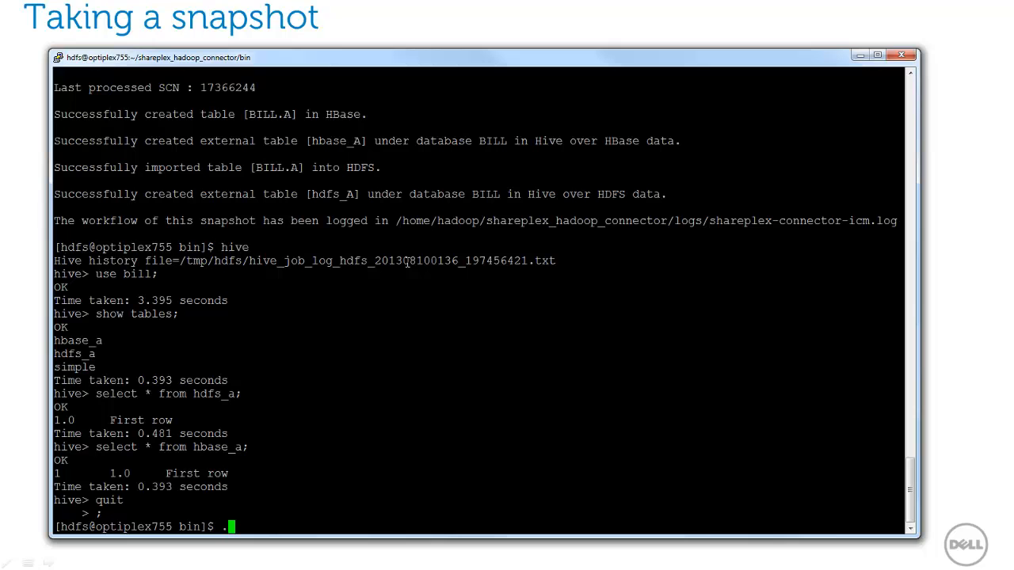
# - Type ./conn_ctrl.sh at the bash prompt
pyautogui.write('/conn_ct')
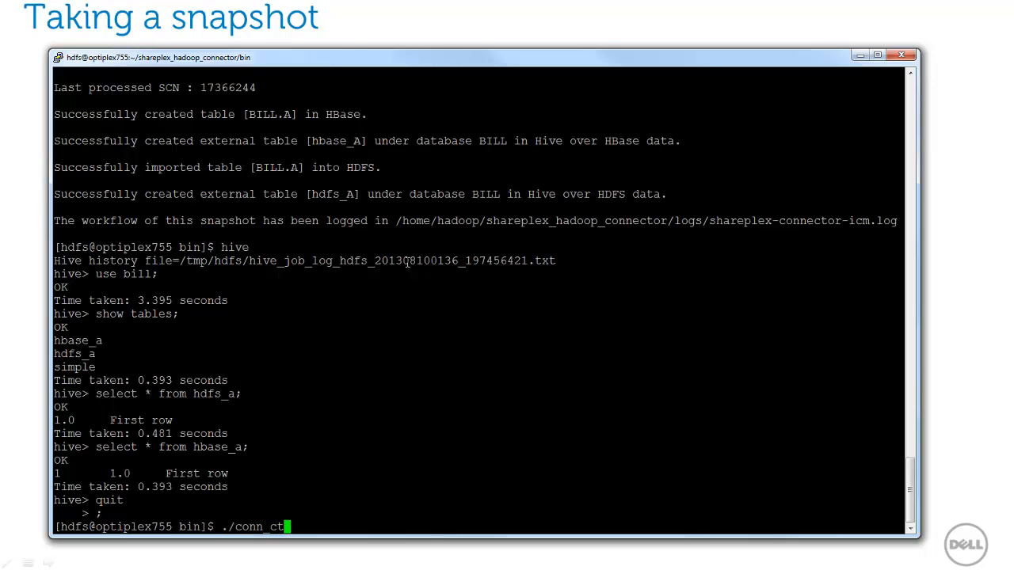
pyautogui.write('rl.sh')
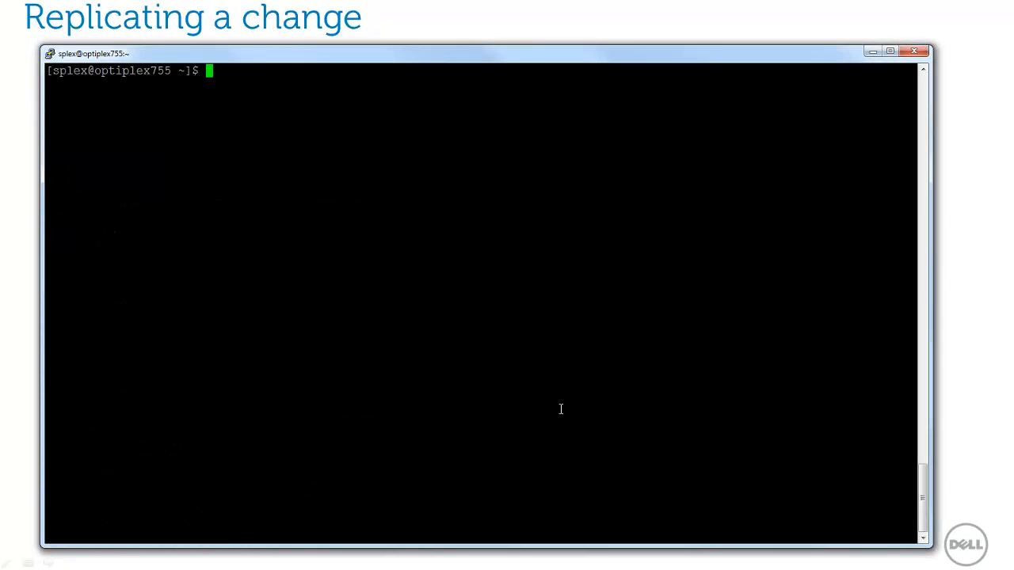
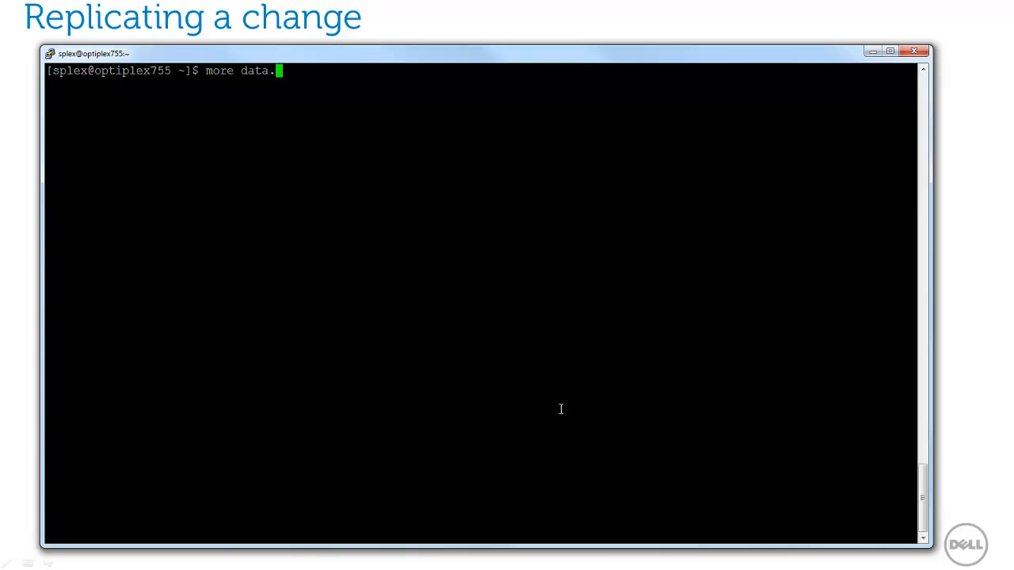
# - View data.sql, connect as bill in sqlplus, insert and commit rows 2–10, then quit
pyautogui.press('Return')
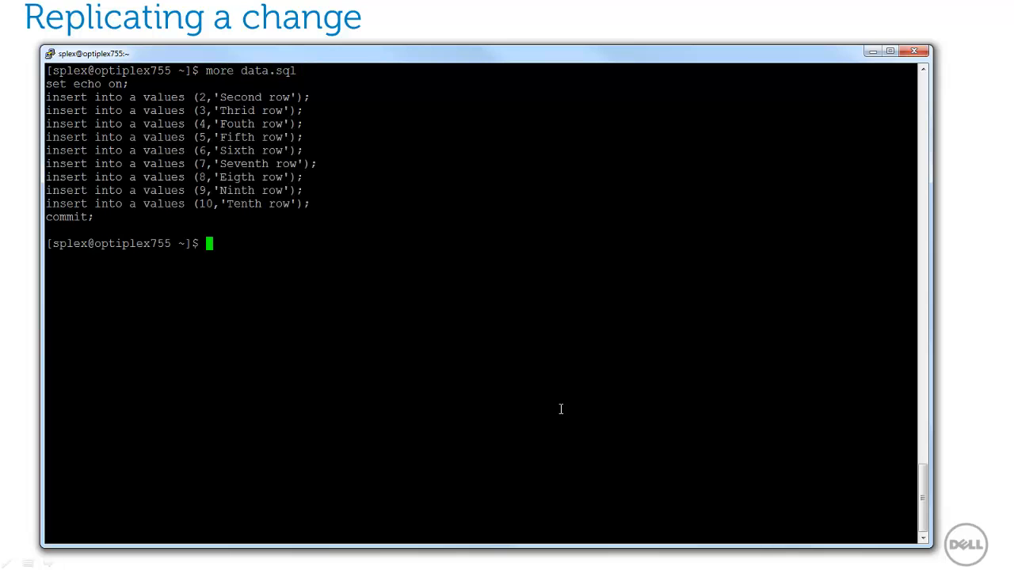
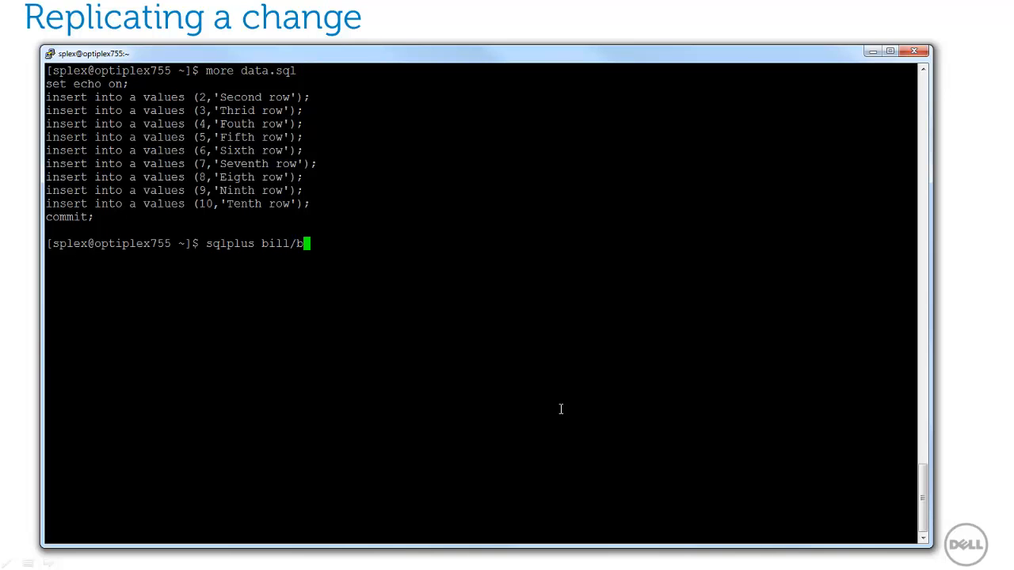
pyautogui.press('Return')
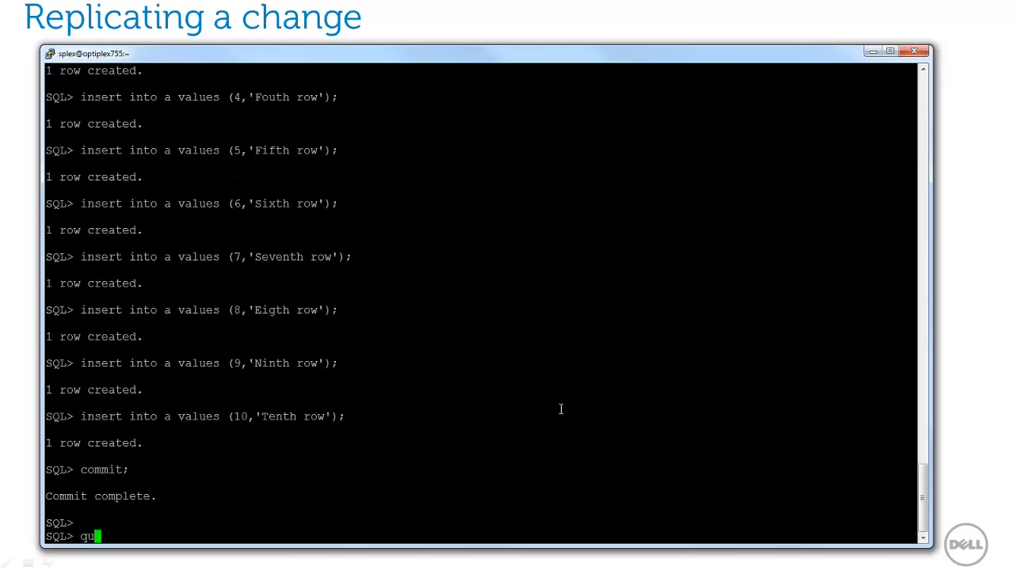
pyautogui.press('Return')
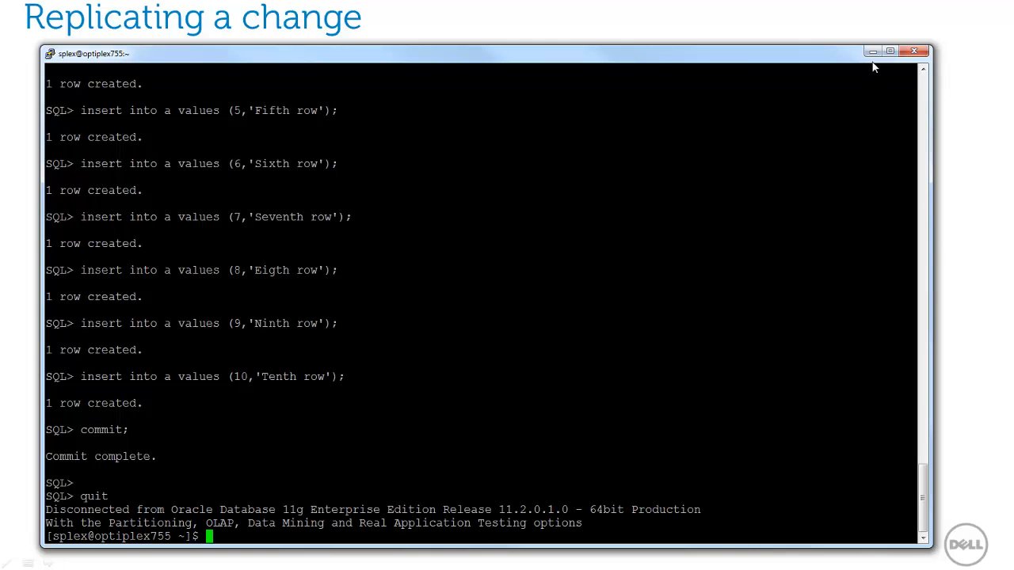